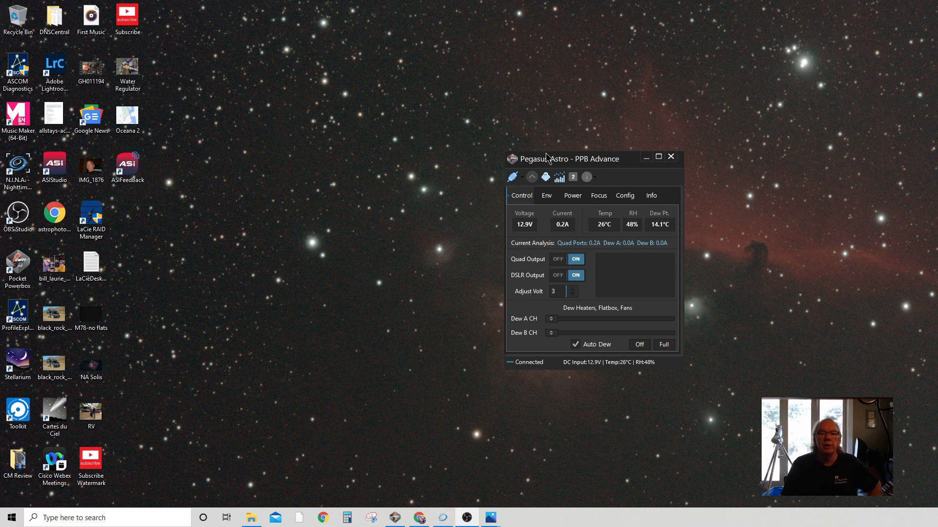
mouse_move(795, 284)
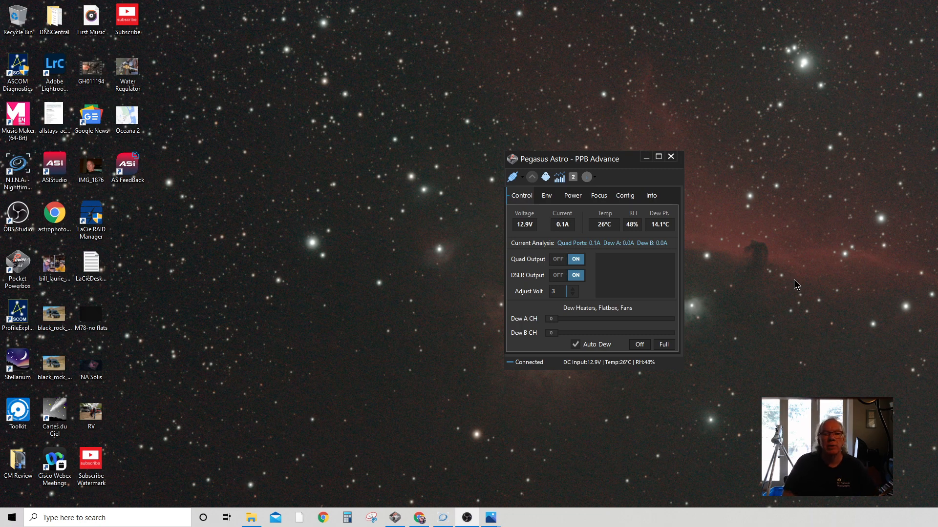
mouse_move(863, 253)
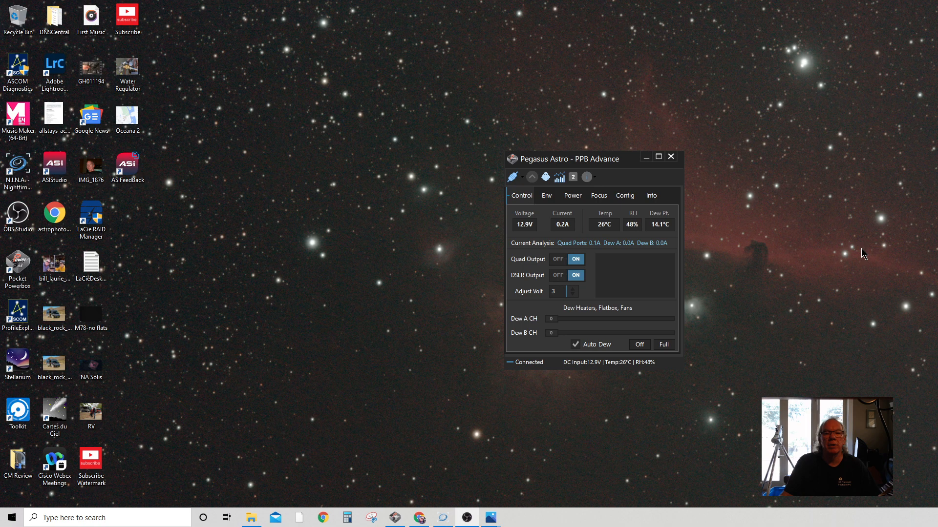
mouse_move(904, 247)
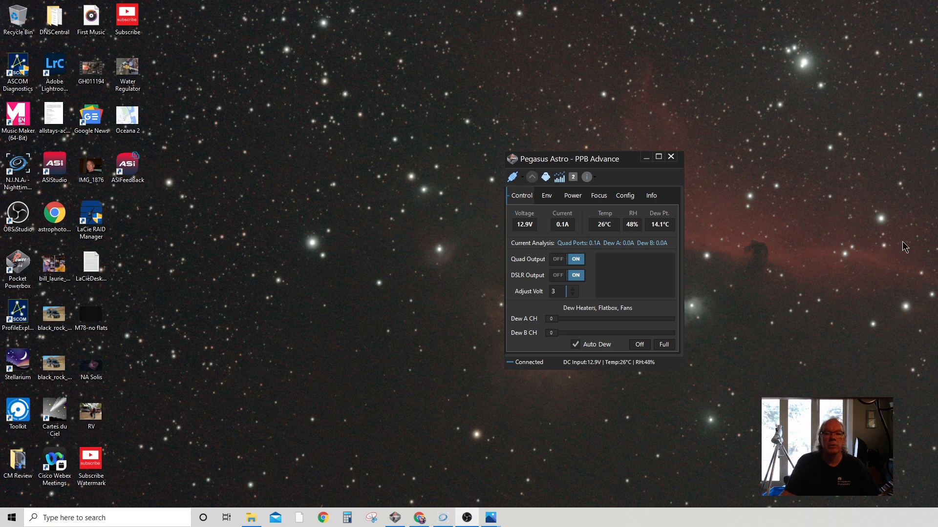
mouse_move(442, 342)
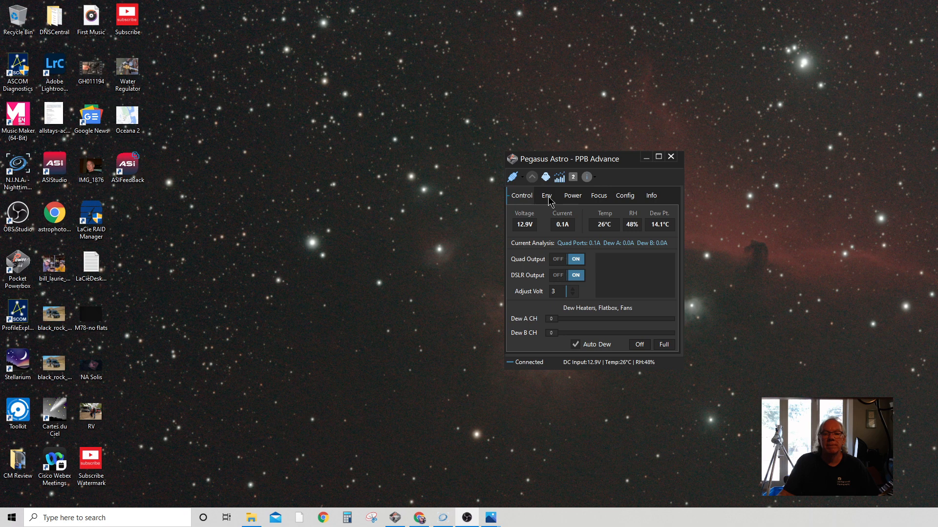
- View the Env temperature/humidity graphs, then the Power input voltage and current graphs
click(547, 195)
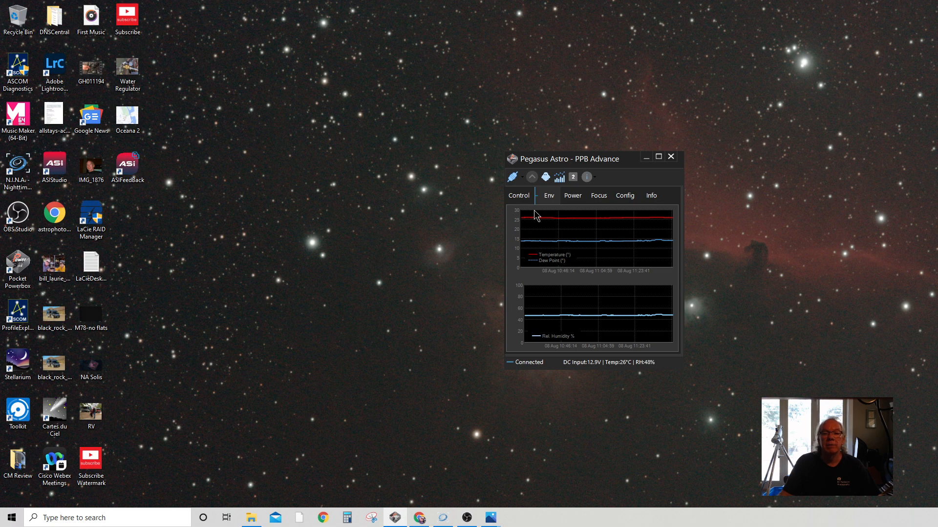
click(572, 196)
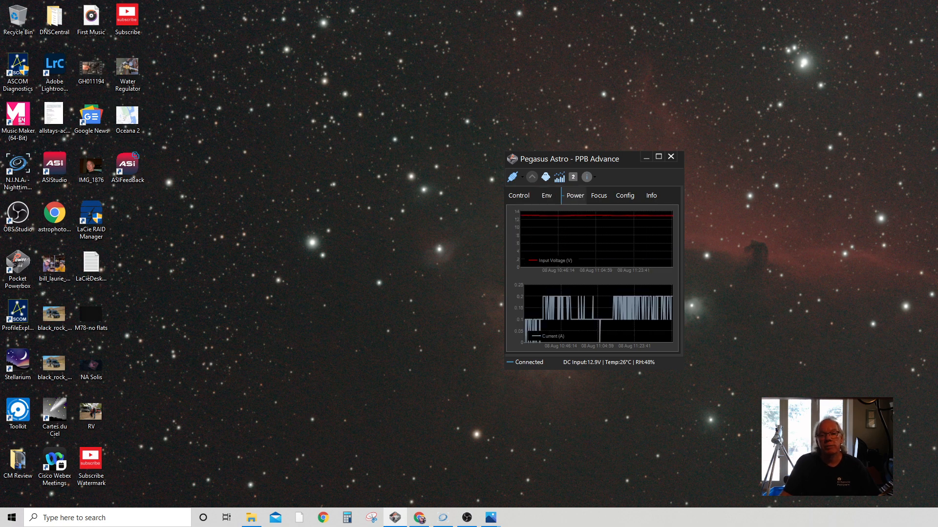
mouse_move(646, 229)
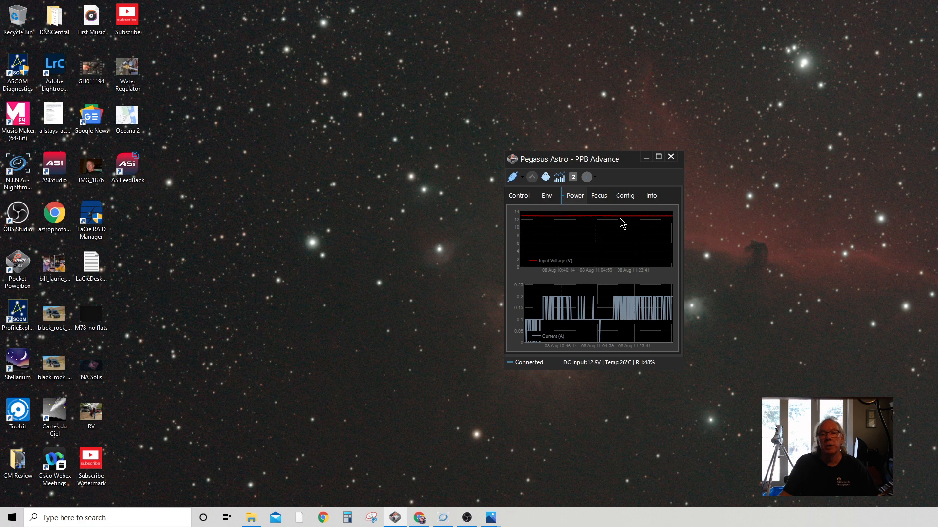
mouse_move(804, 247)
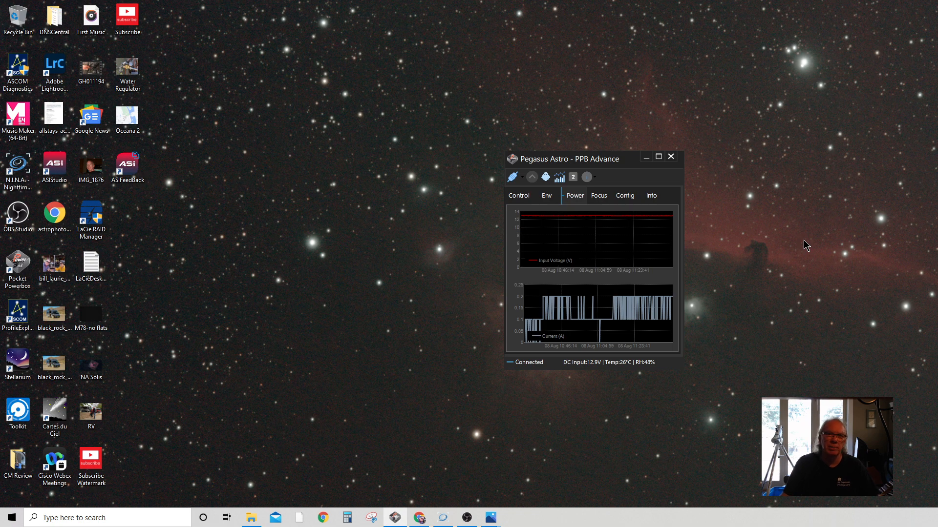
mouse_move(545, 224)
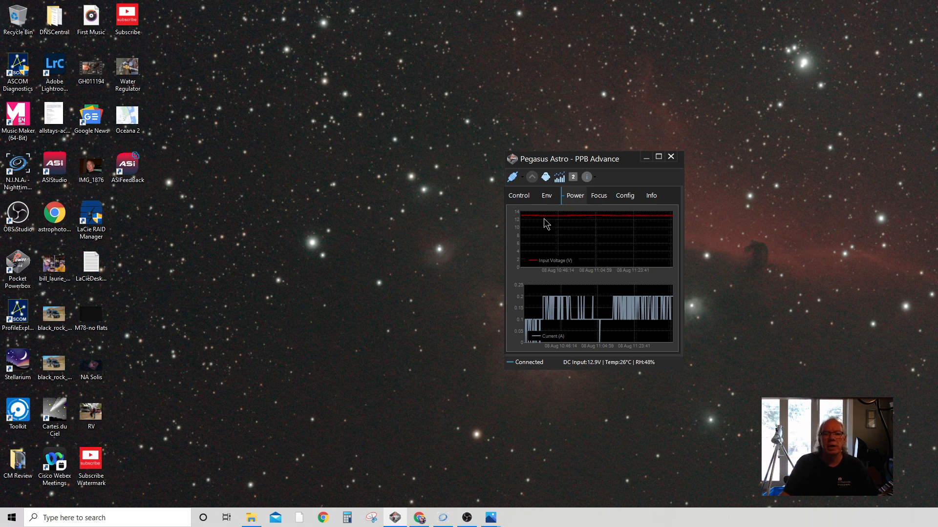
mouse_move(611, 225)
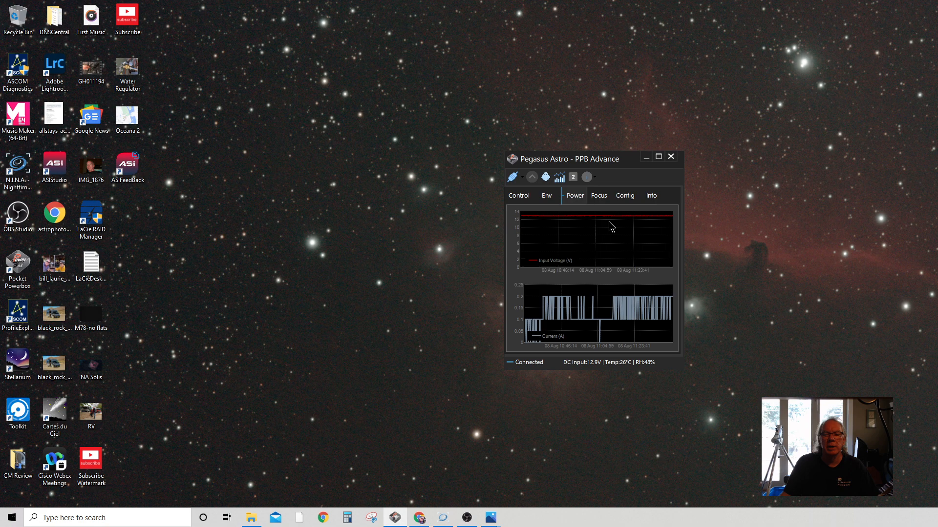
mouse_move(920, 237)
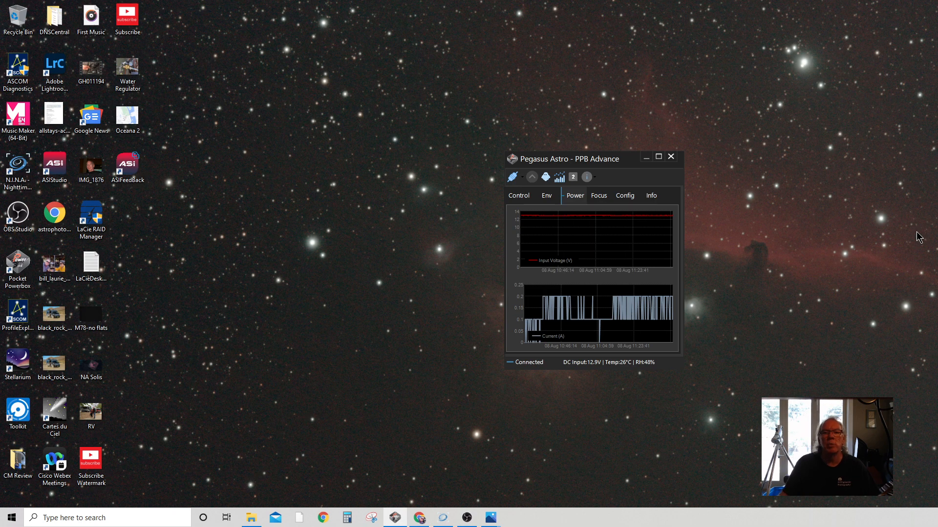
- View the Focus motor page, then the Config page with communication, LED, units and auto-dew settings
click(599, 195)
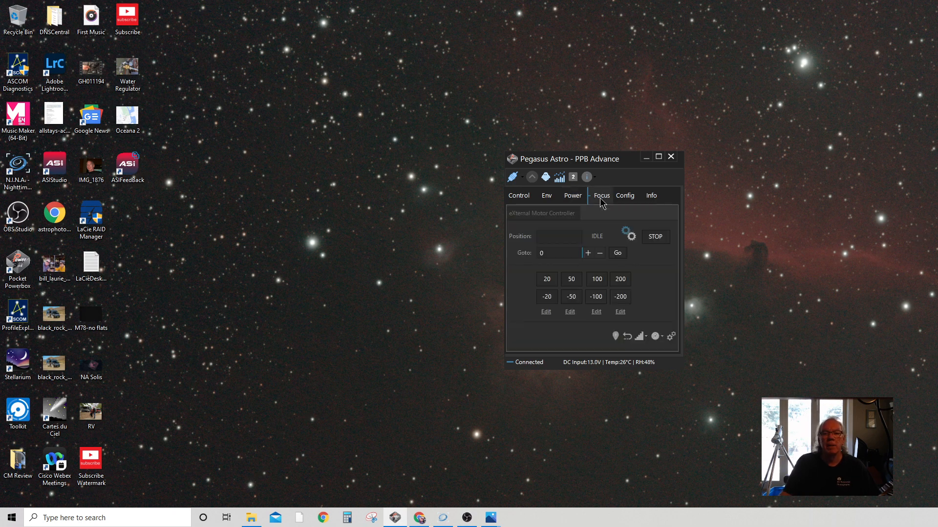
mouse_move(625, 199)
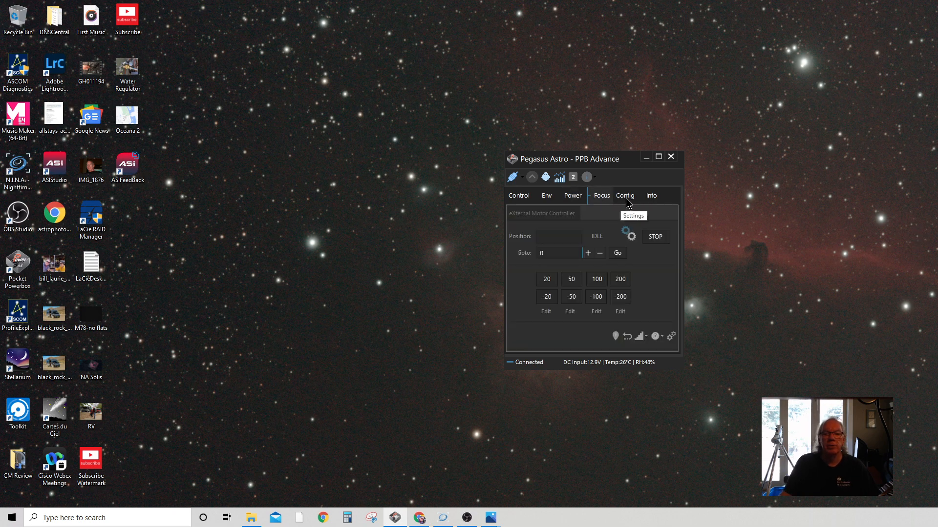
click(625, 195)
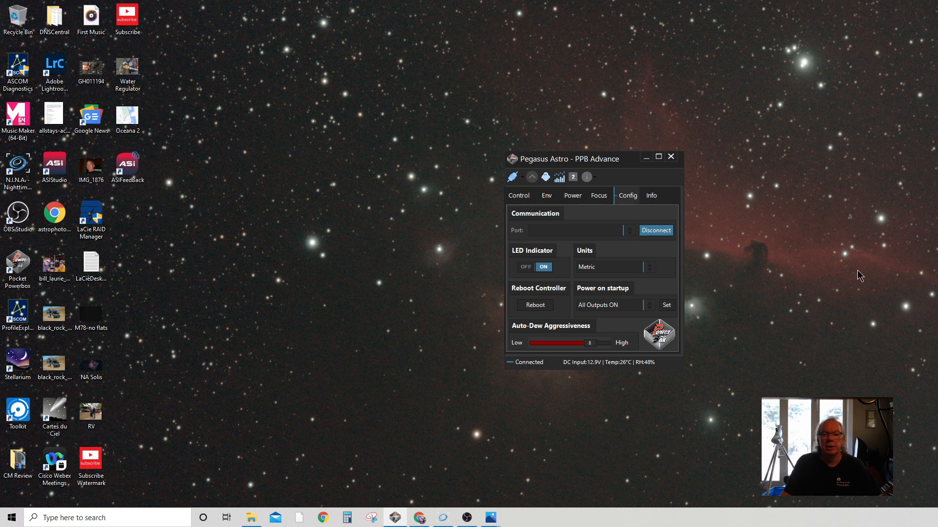
mouse_move(790, 212)
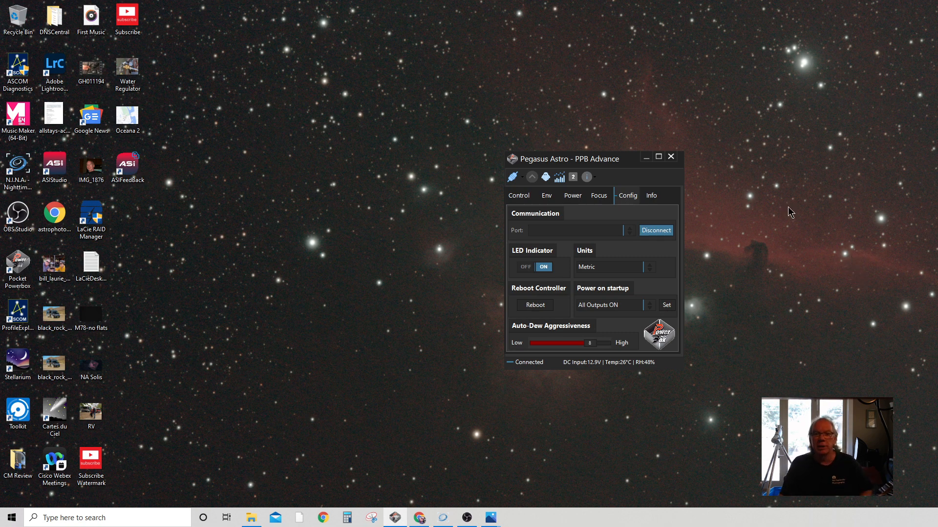
mouse_move(579, 398)
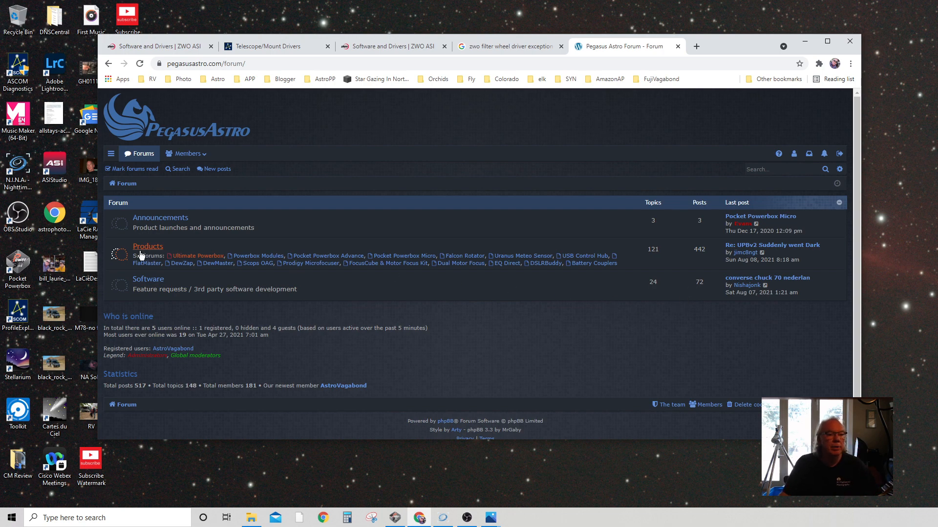
mouse_move(404, 260)
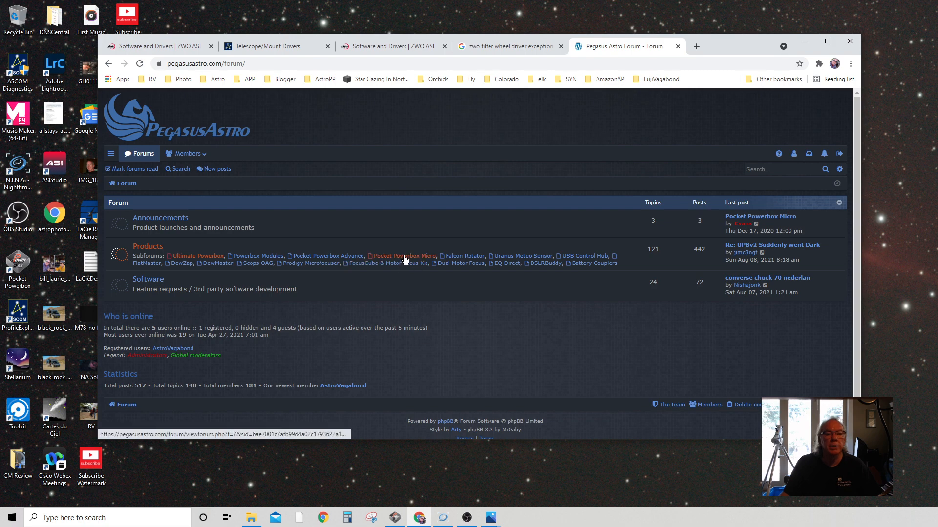
mouse_move(328, 256)
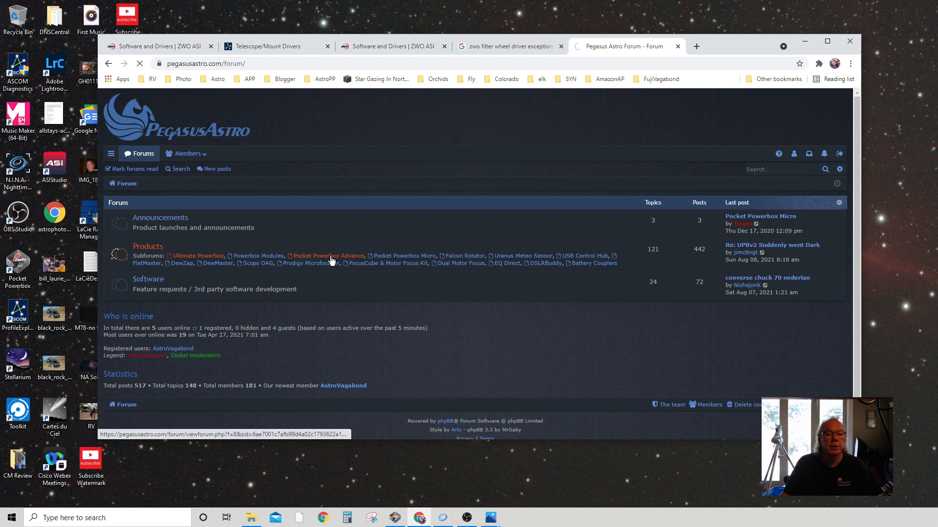
- Go into the Pocket Powerbox Advance subforum under Products on the Pegasus Astro forum
click(327, 255)
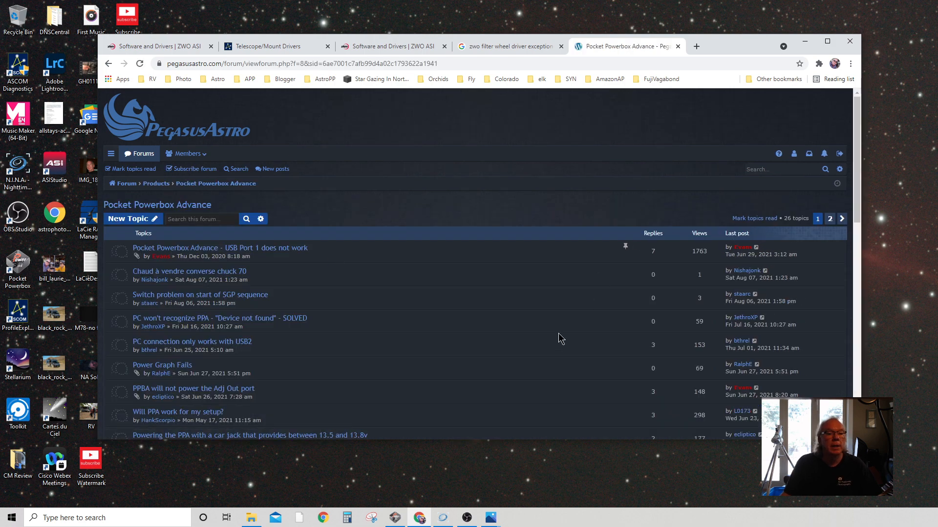
mouse_move(285, 251)
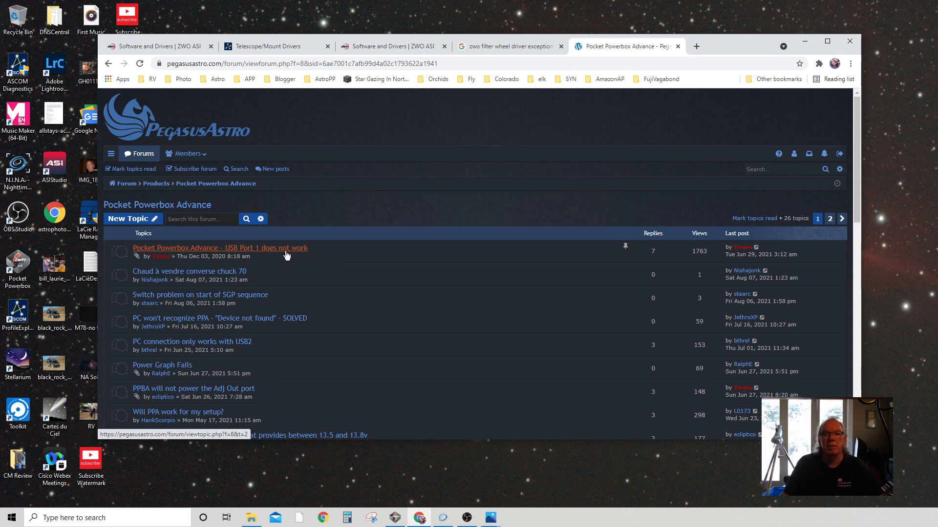
- Read the pinned 'USB Port 1 does not work' topic down to the four-port USB diagram
click(219, 247)
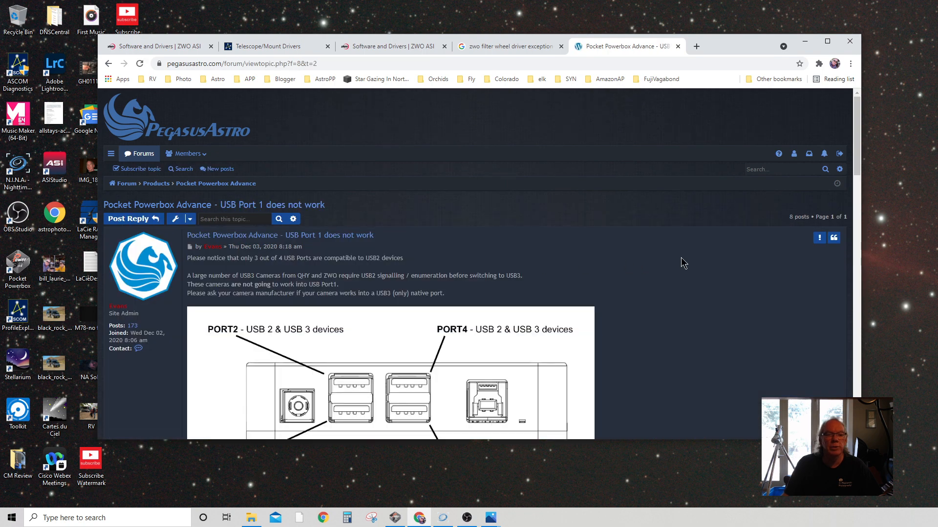
scroll(down, 3)
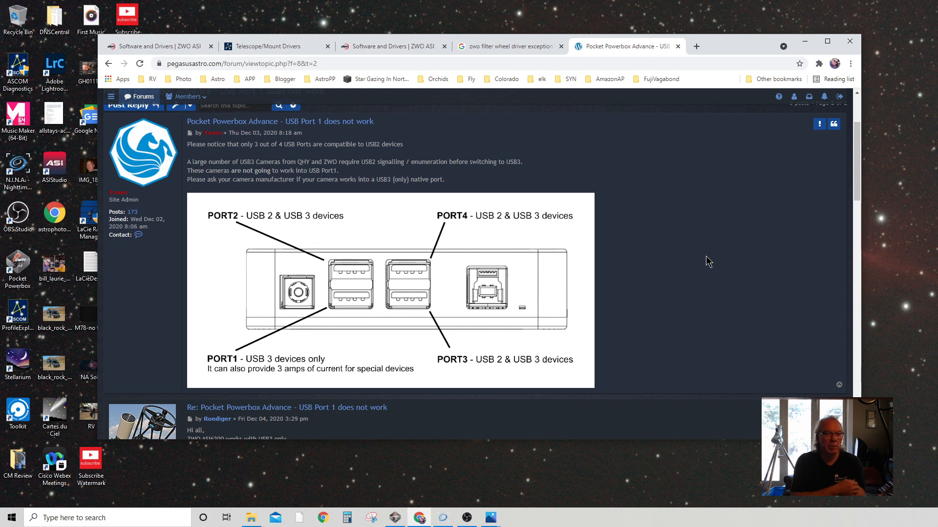
mouse_move(525, 306)
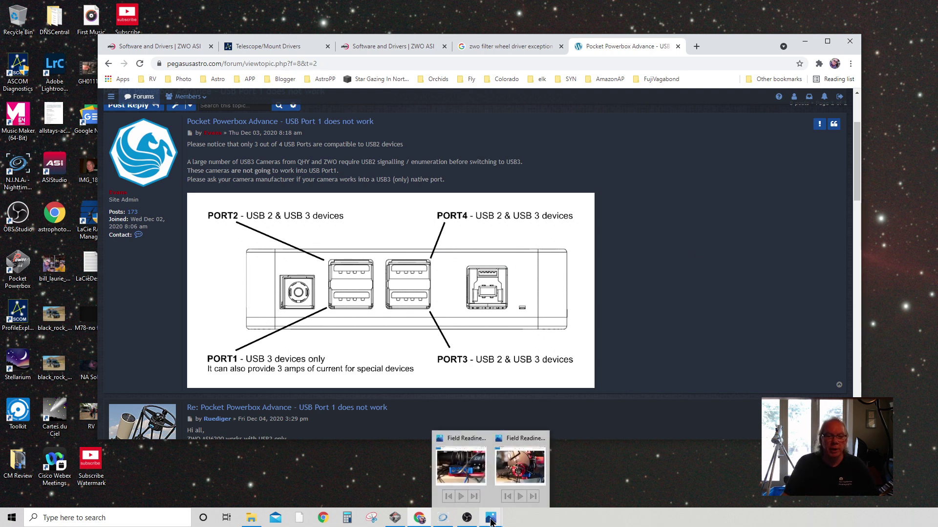
- Bring up the Field Readiness Testing-21 photo of the blue powerbox's USB ports
click(460, 467)
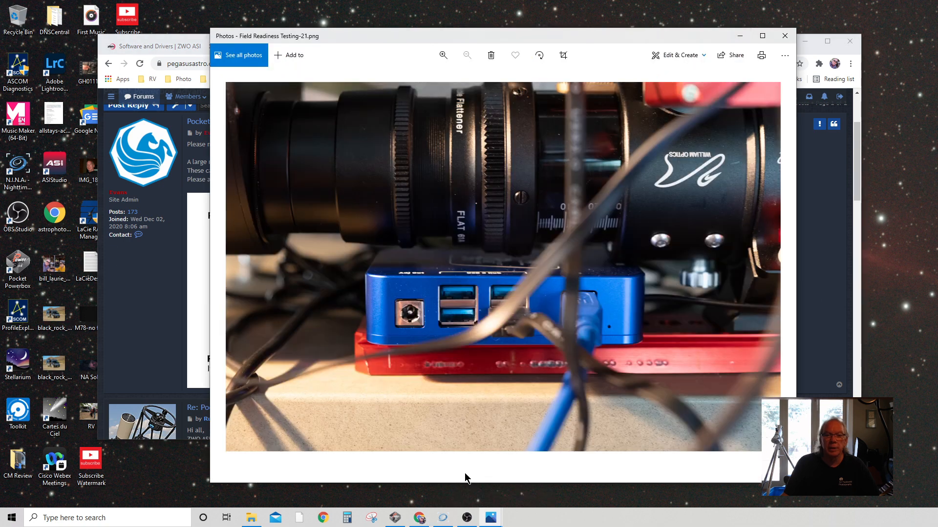
mouse_move(472, 310)
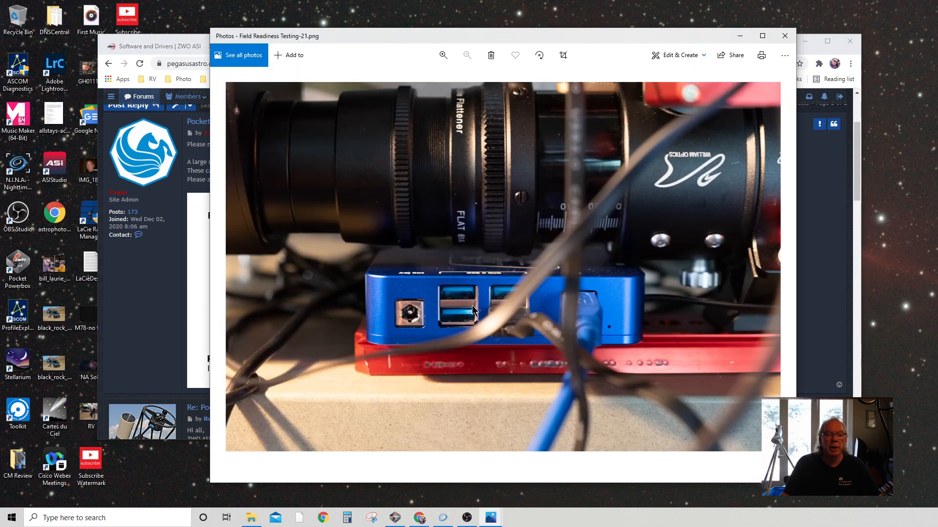
mouse_move(442, 321)
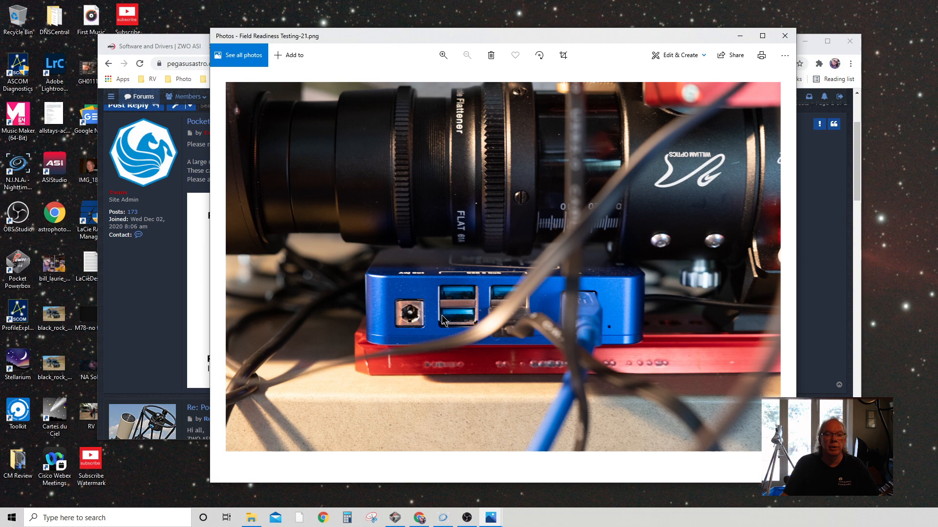
mouse_move(737, 55)
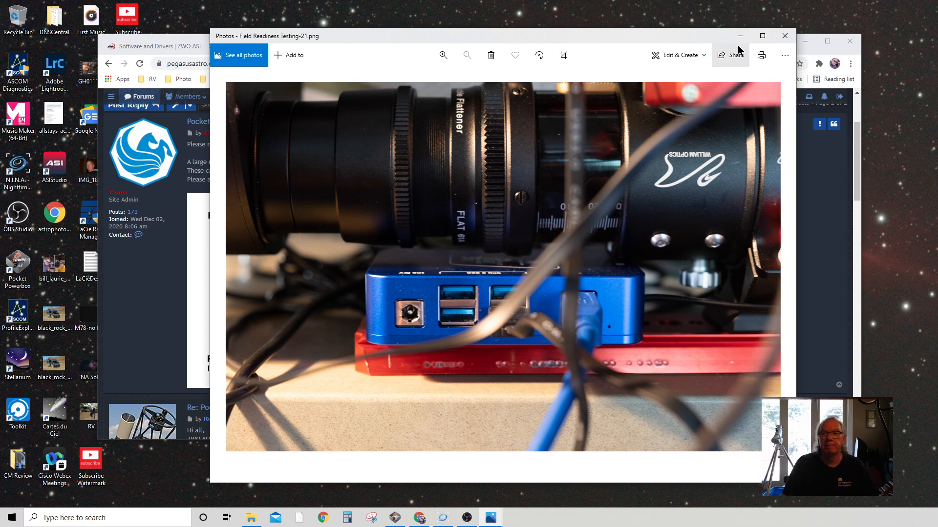
- Return to the Chrome forum topic showing the Pocket Powerbox Advance port diagram
click(784, 37)
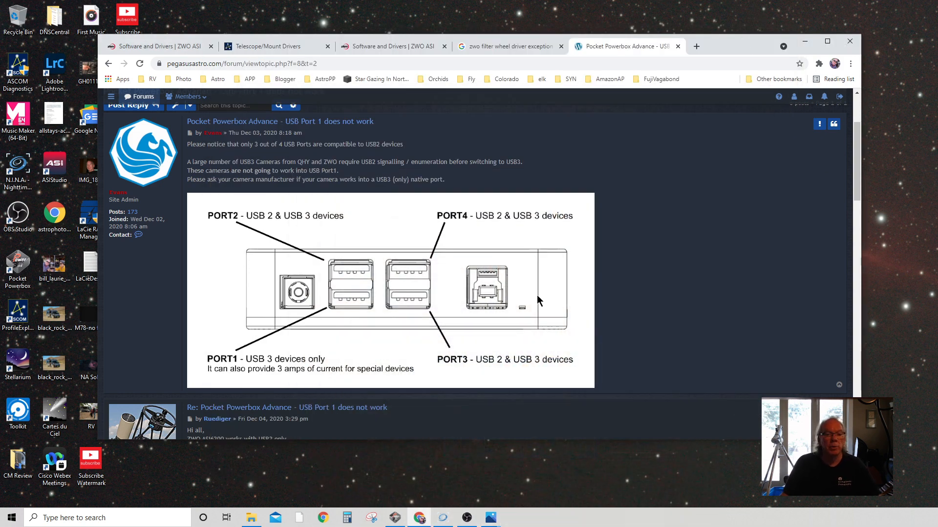
mouse_move(620, 343)
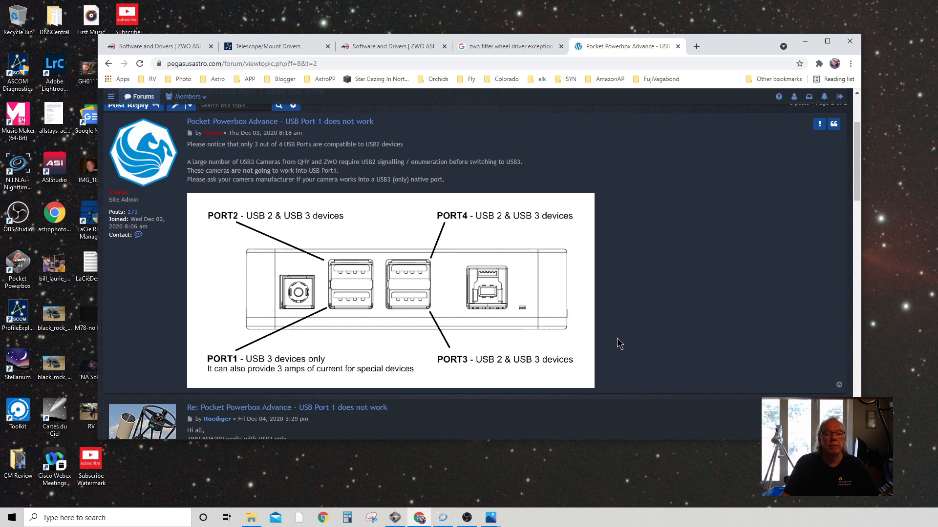
mouse_move(579, 234)
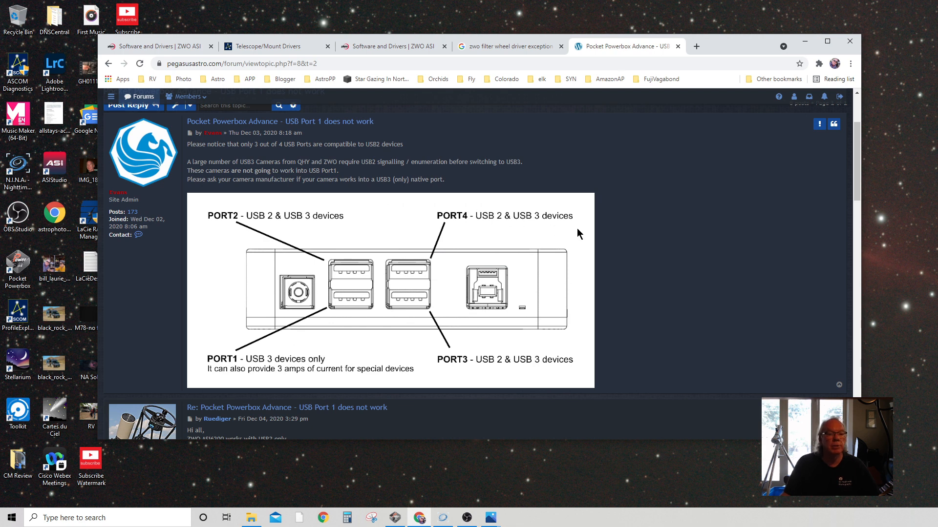
mouse_move(636, 274)
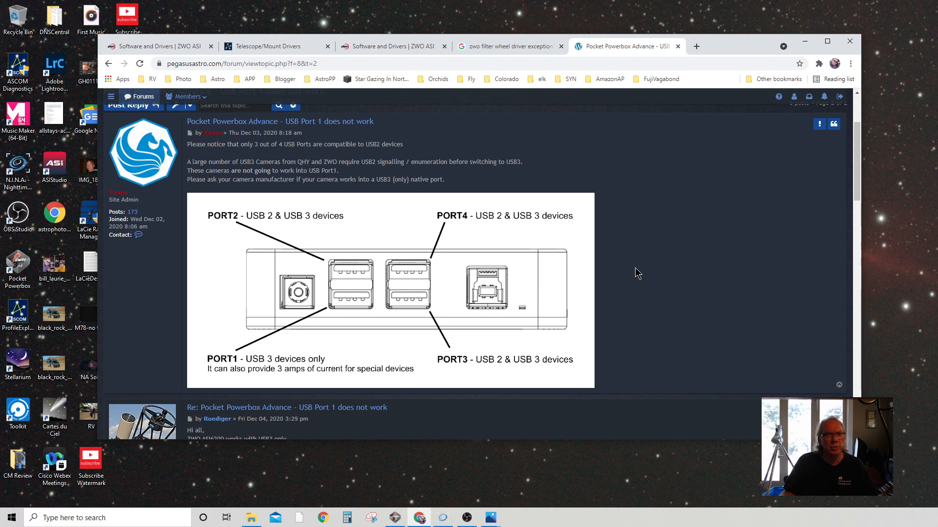
mouse_move(422, 242)
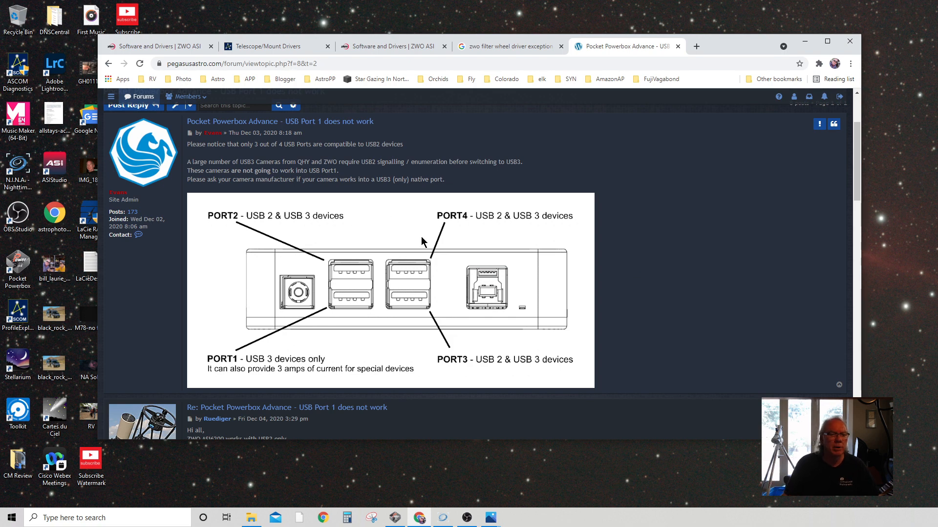
- Move down the thread to the admin reply on the CX3 USB enumeration failure workaround
scroll(down, 3)
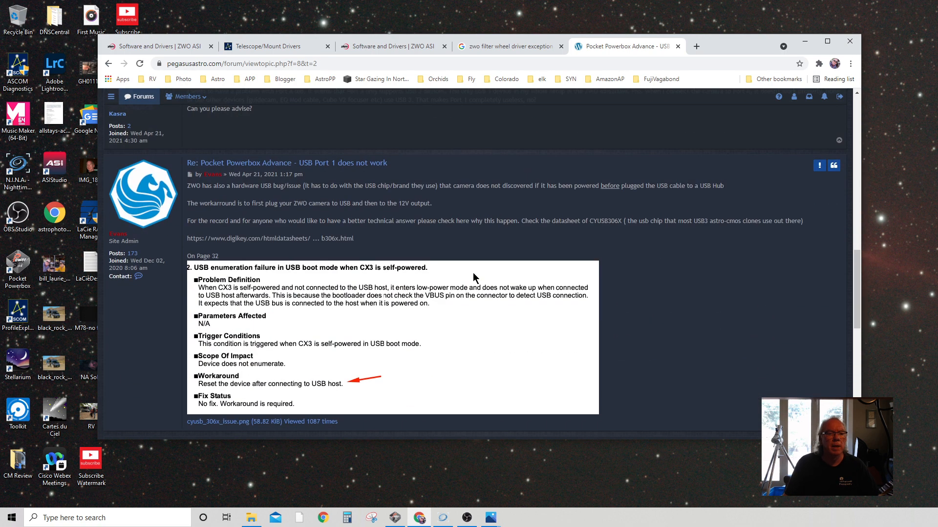
mouse_move(643, 326)
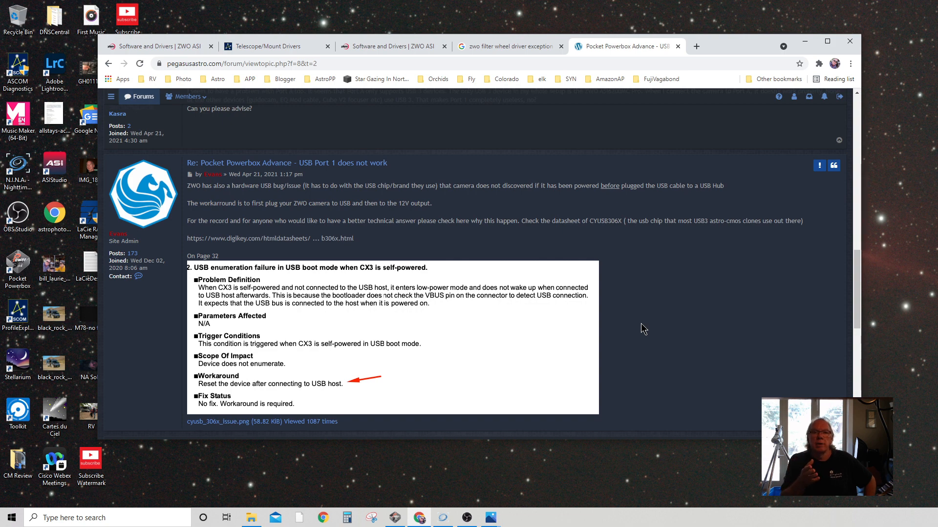
mouse_move(329, 511)
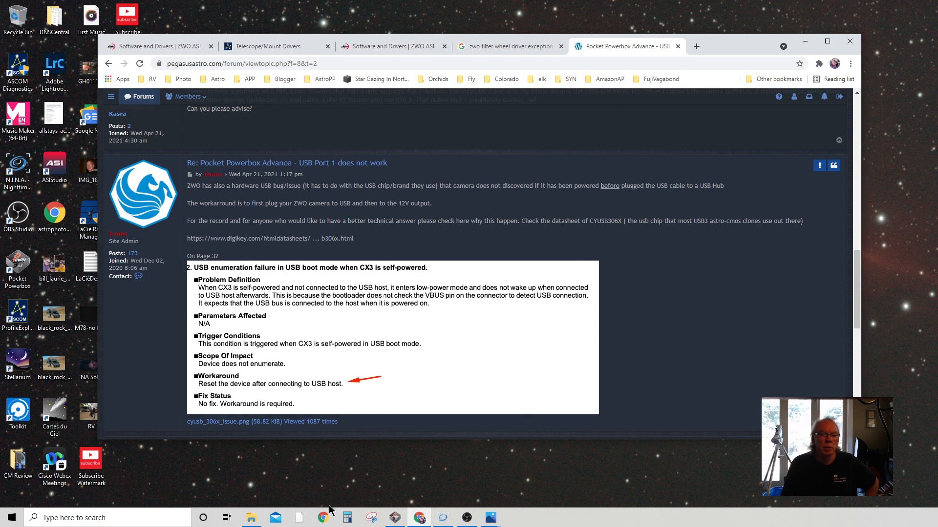
mouse_move(489, 518)
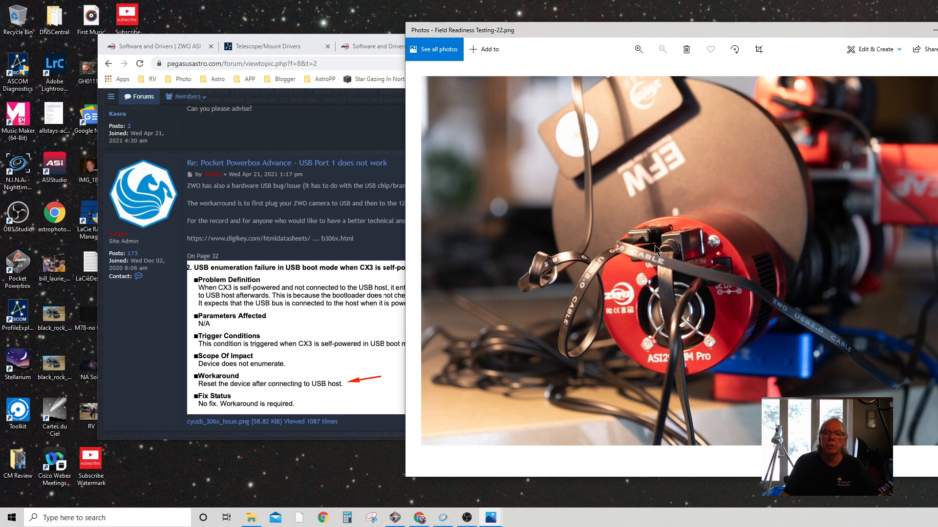
mouse_move(713, 278)
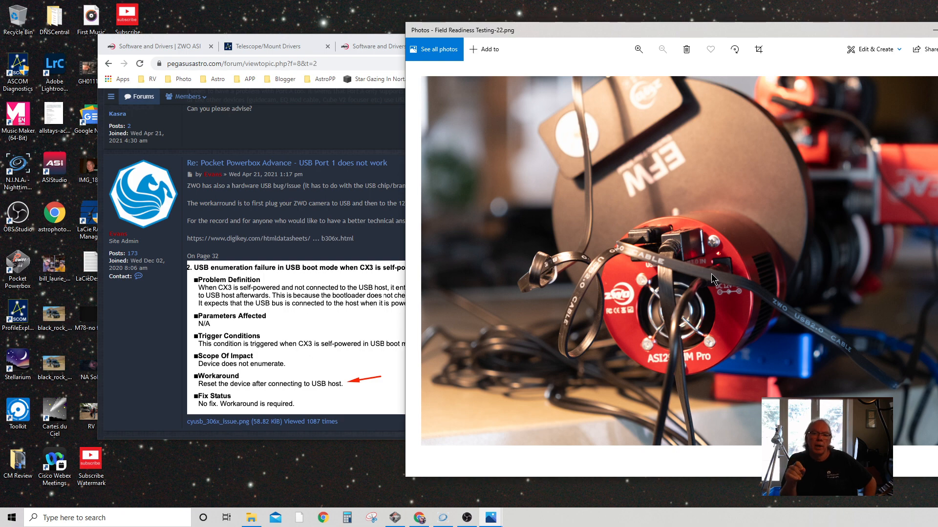
mouse_move(702, 287)
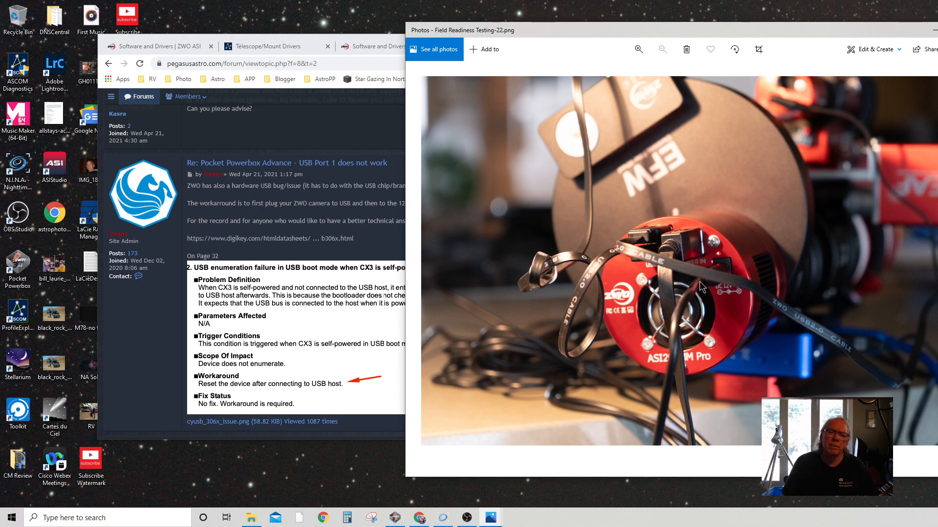
mouse_move(776, 301)
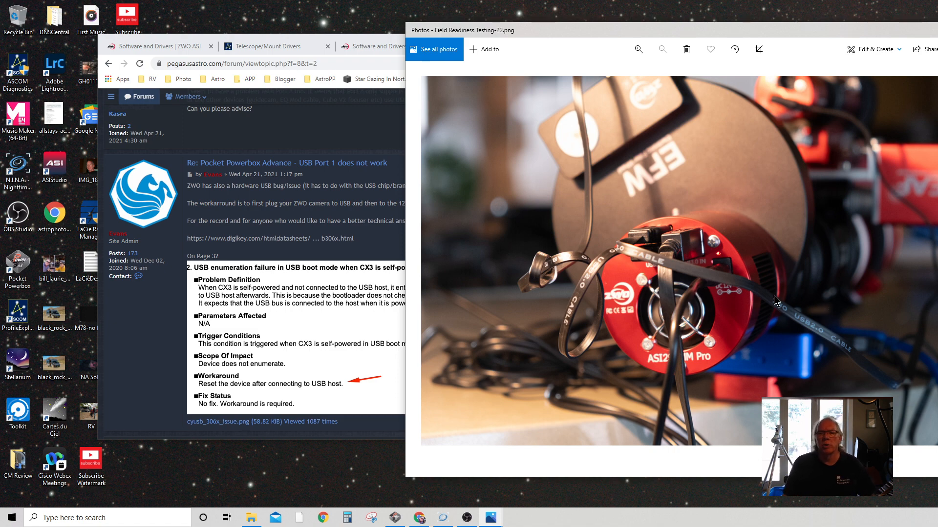
mouse_move(667, 239)
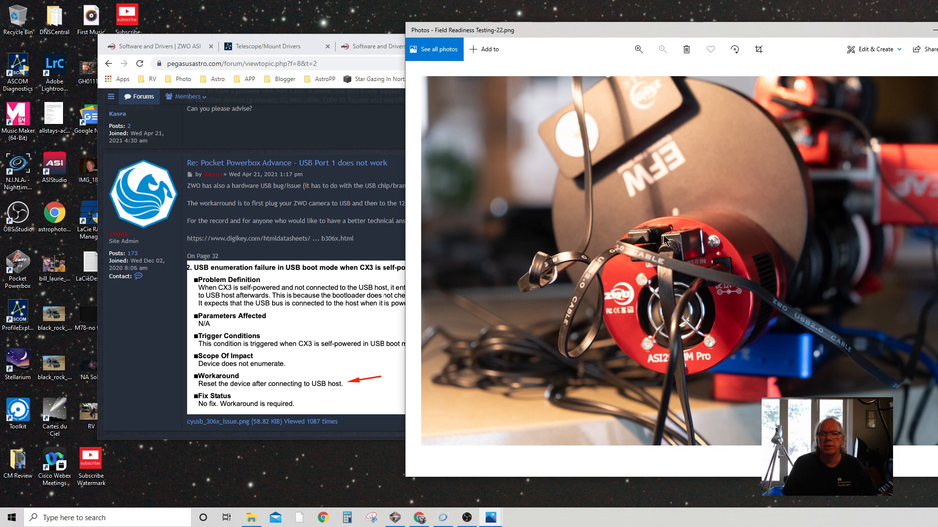
mouse_move(648, 245)
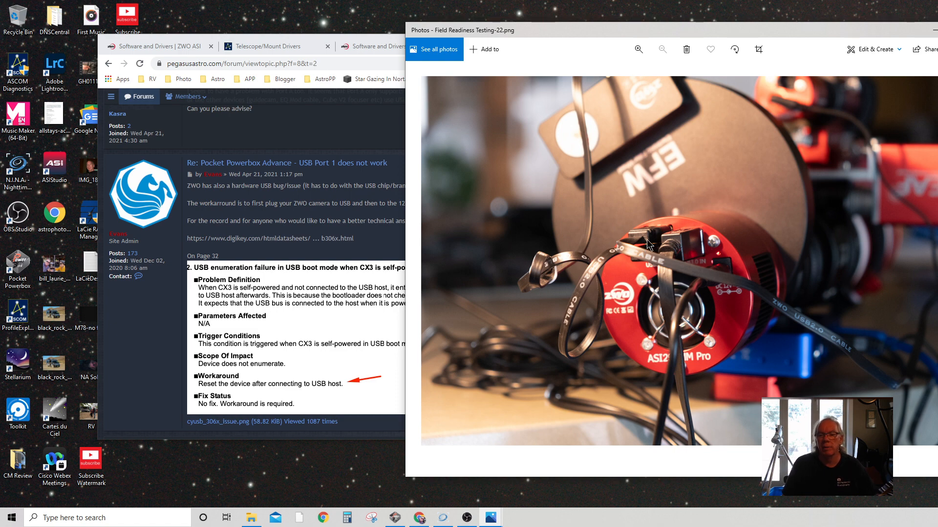
mouse_move(647, 254)
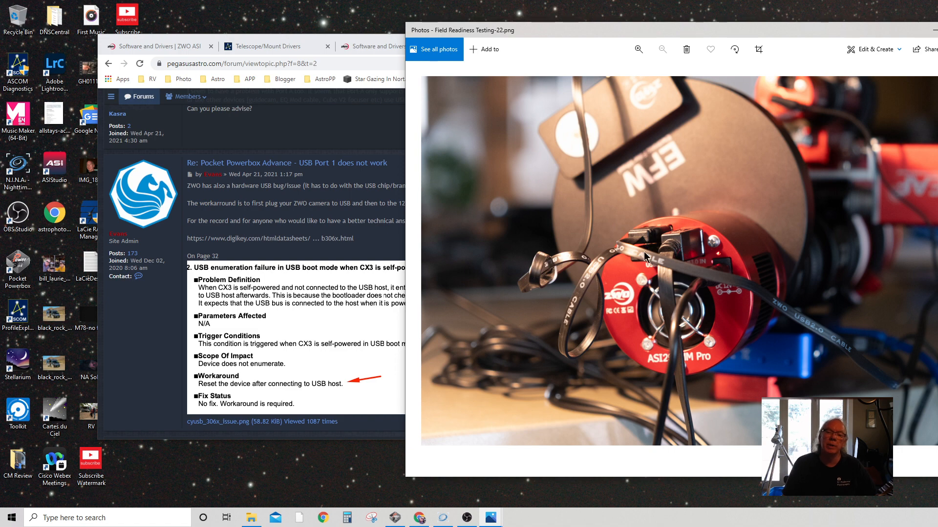
mouse_move(725, 286)
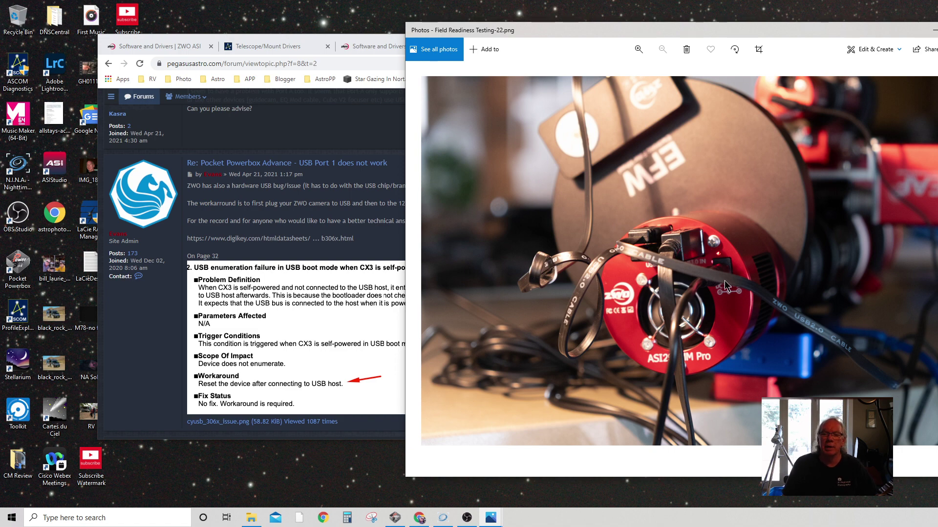
mouse_move(818, 365)
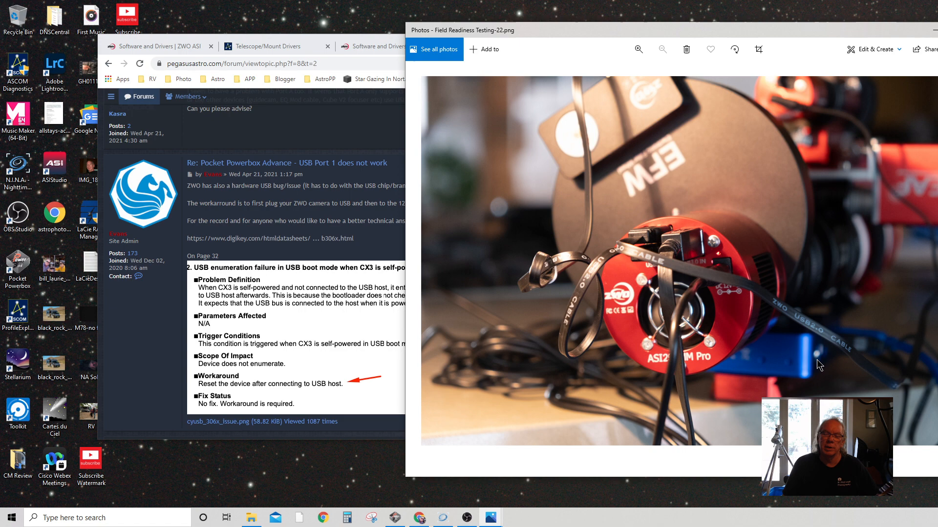
mouse_move(636, 249)
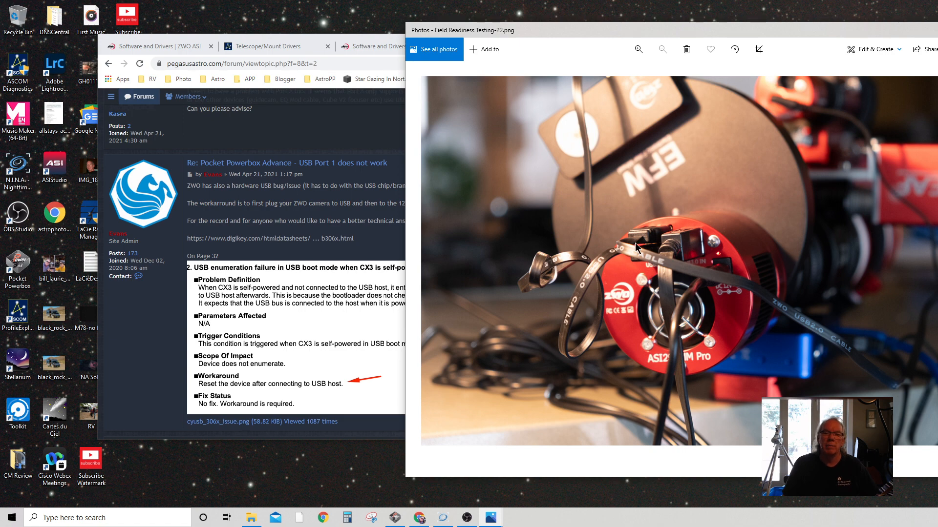
mouse_move(682, 252)
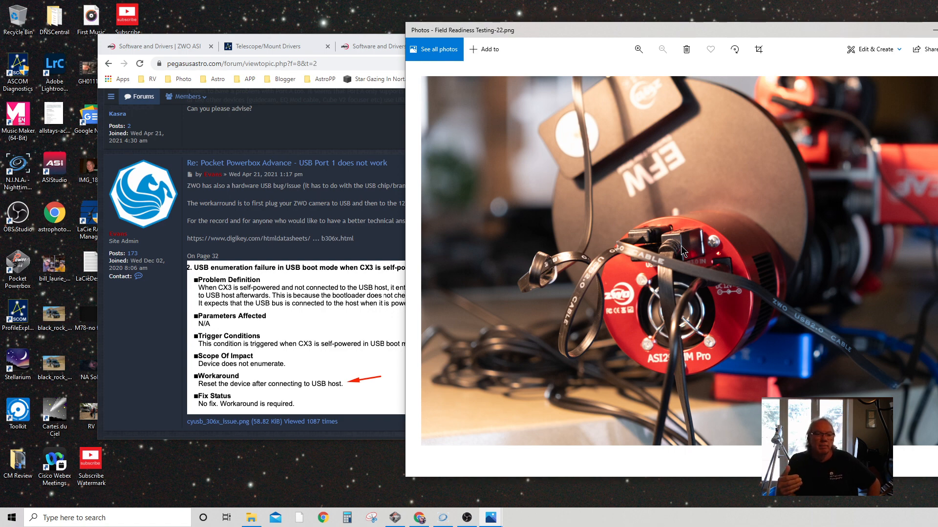
mouse_move(365, 107)
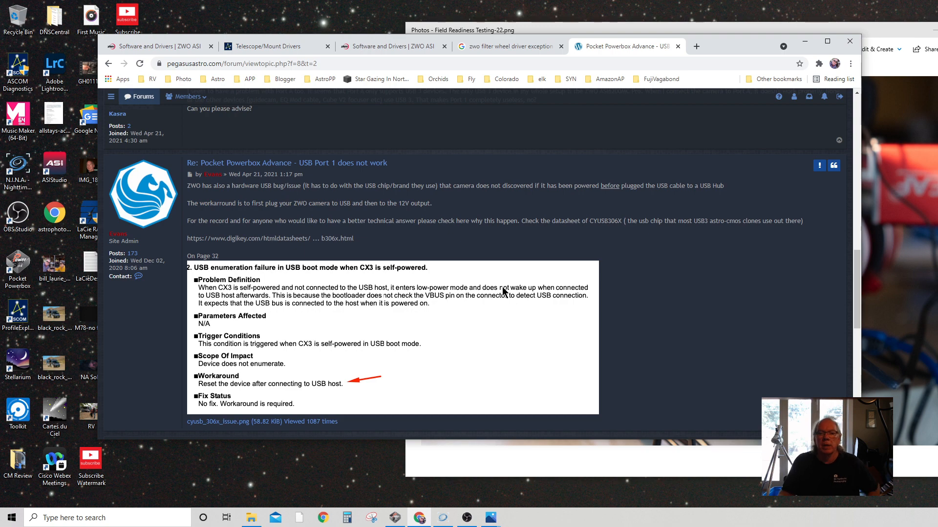
mouse_move(614, 388)
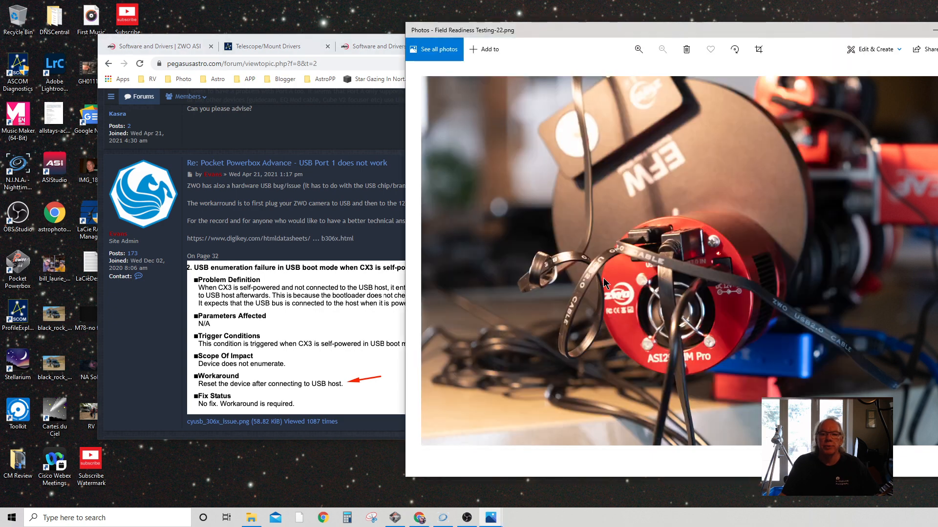
mouse_move(605, 267)
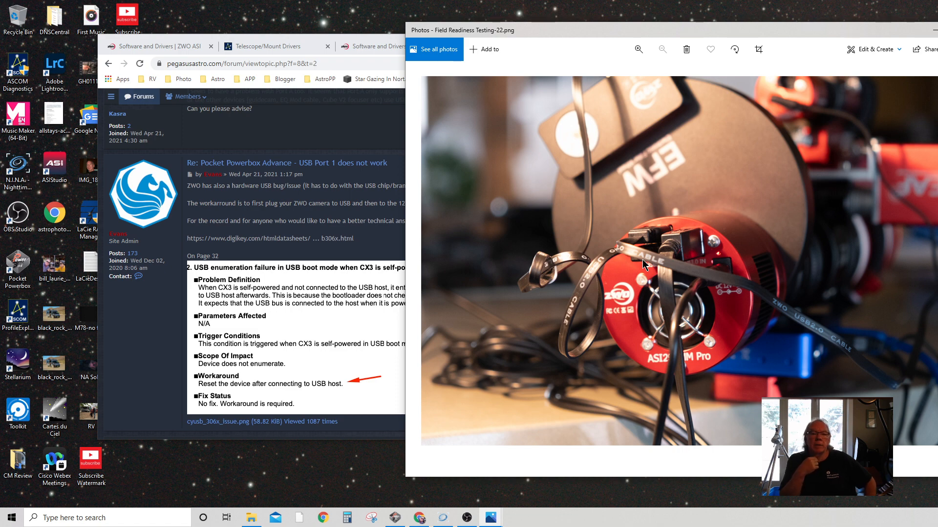
scroll(down, 3)
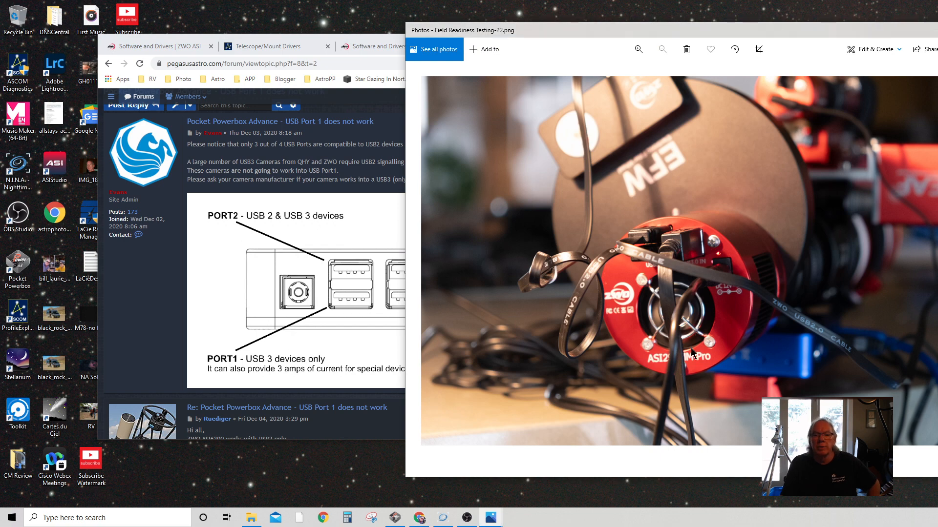
mouse_move(679, 286)
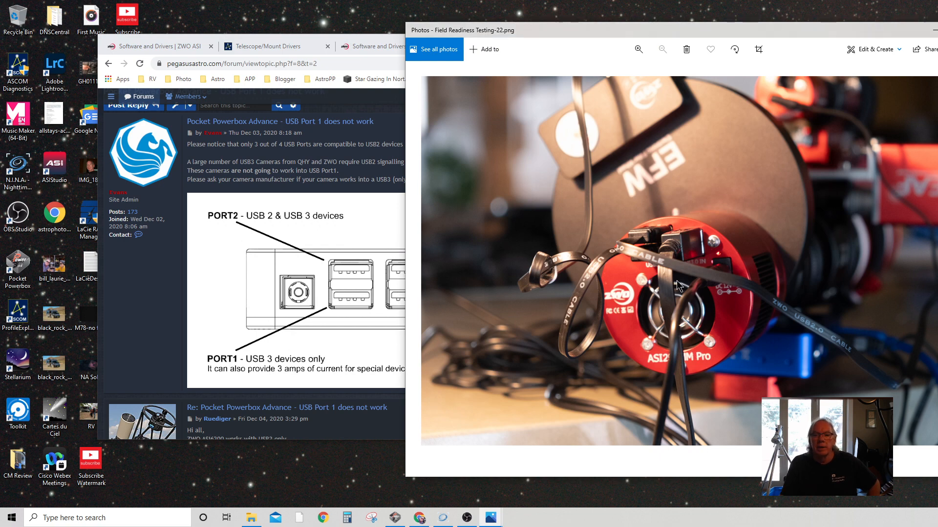
mouse_move(692, 367)
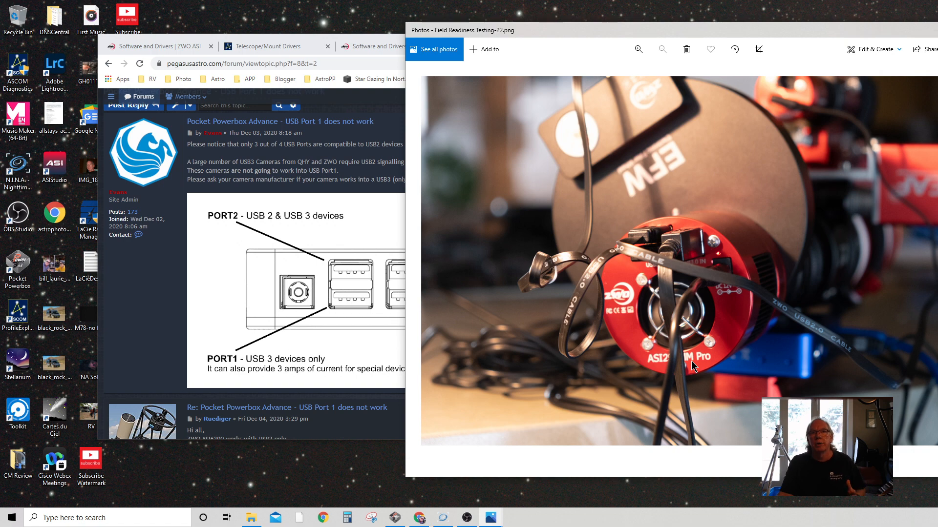
mouse_move(668, 225)
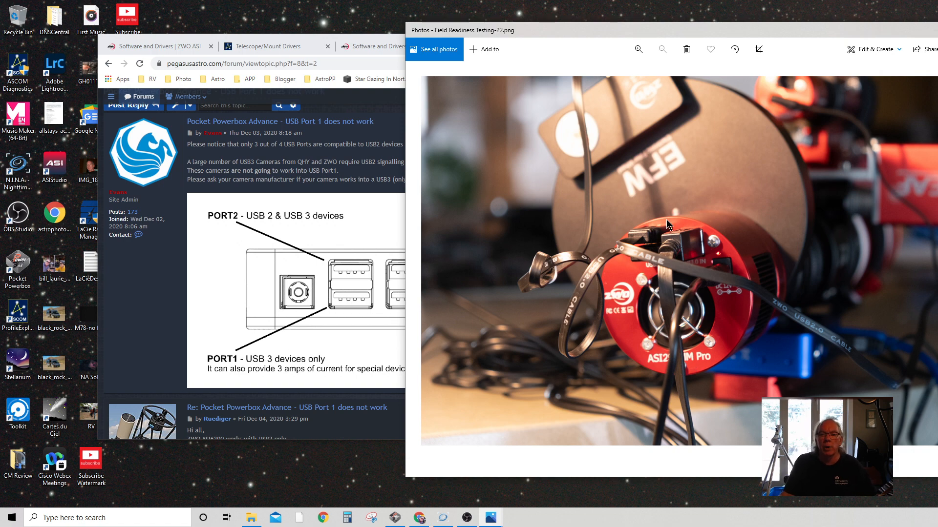
mouse_move(634, 258)
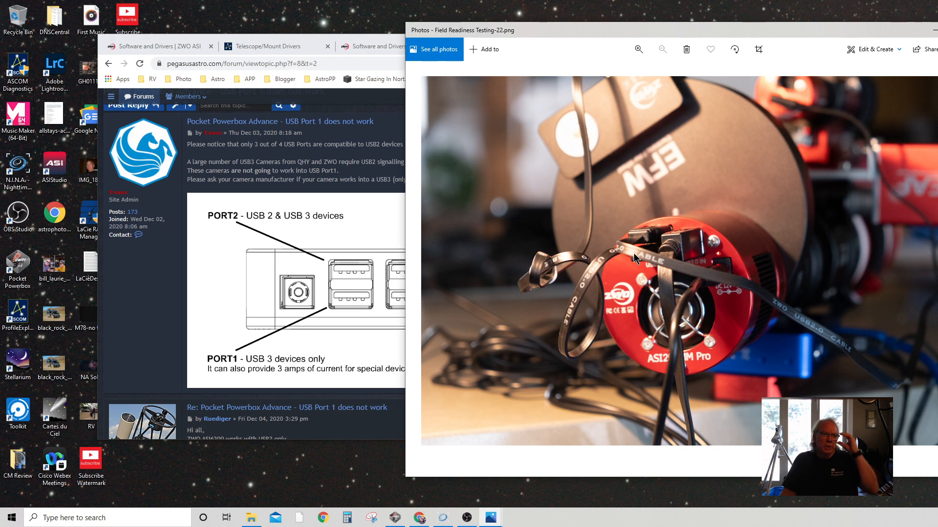
mouse_move(704, 115)
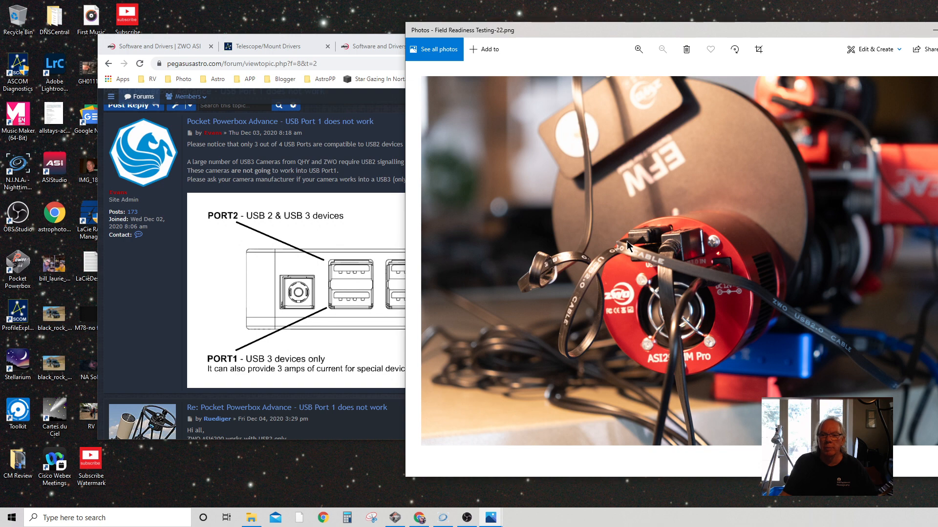
mouse_move(816, 374)
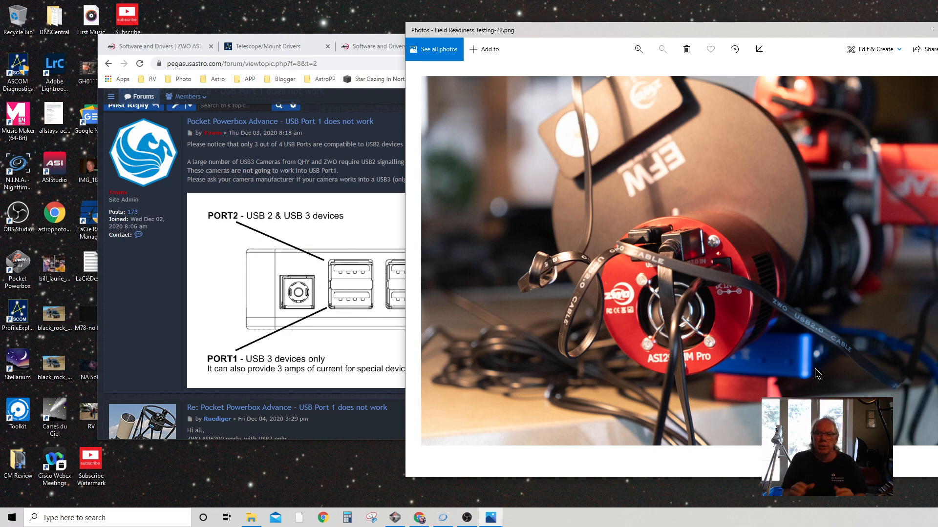
mouse_move(814, 372)
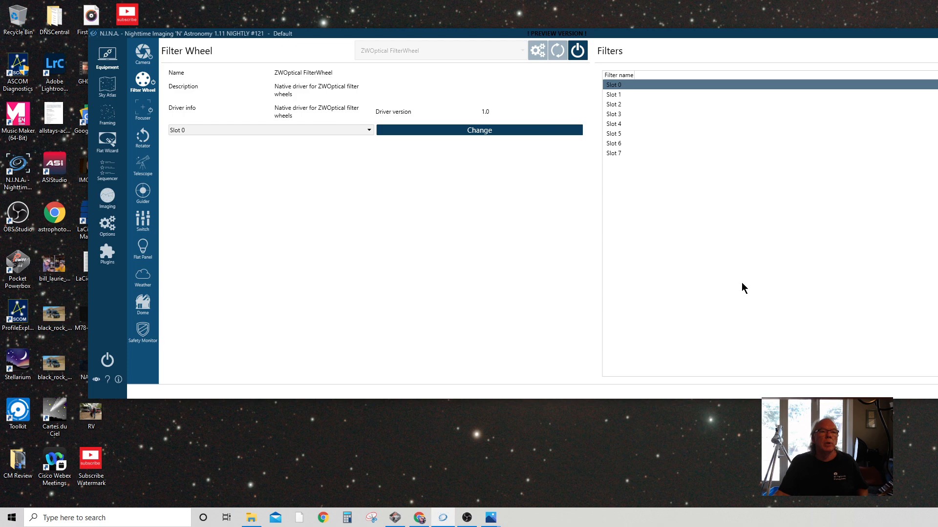
mouse_move(222, 44)
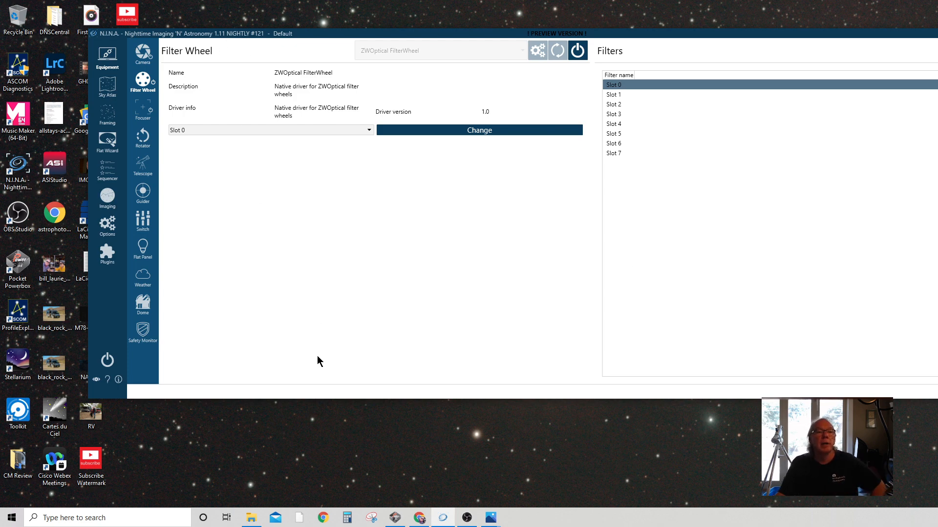
mouse_move(385, 343)
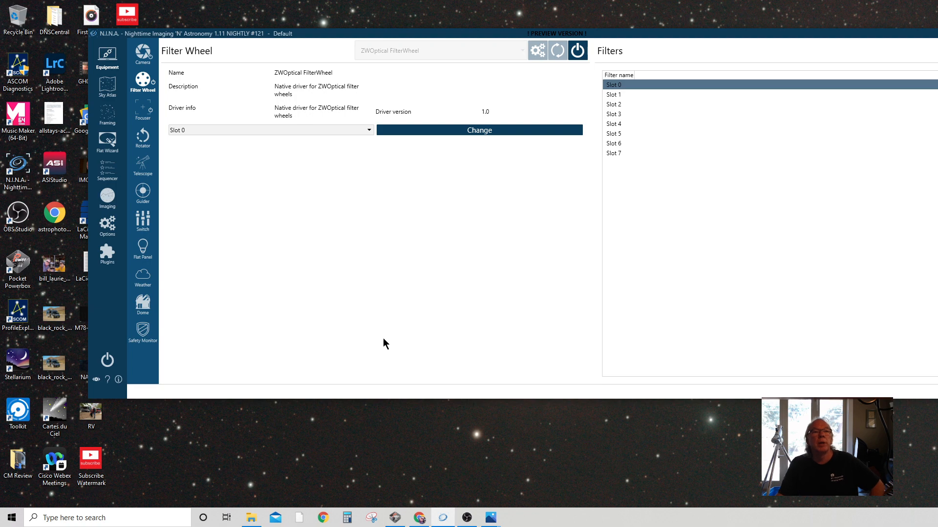
mouse_move(724, 313)
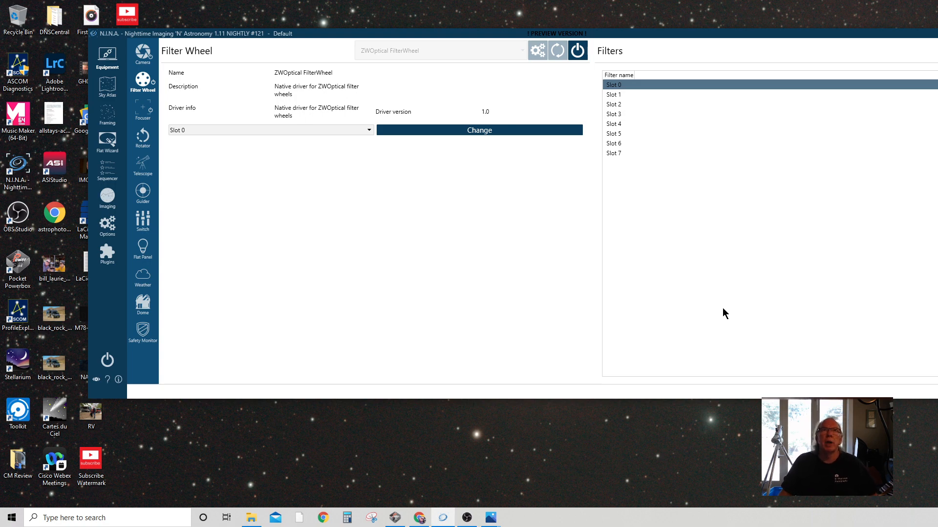
mouse_move(578, 209)
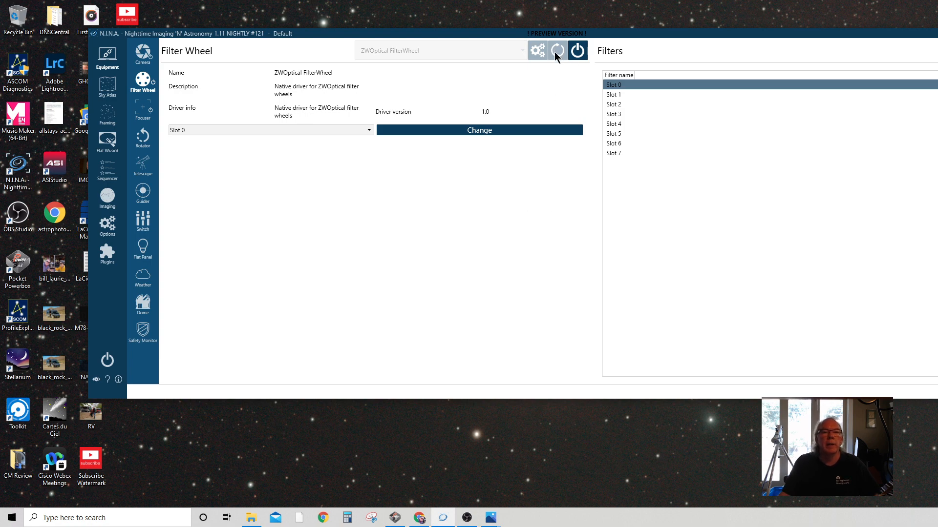
- Review the connected Focuser, Filter Wheel and ZWO ASI294MM Pro Camera equipment pages
click(143, 111)
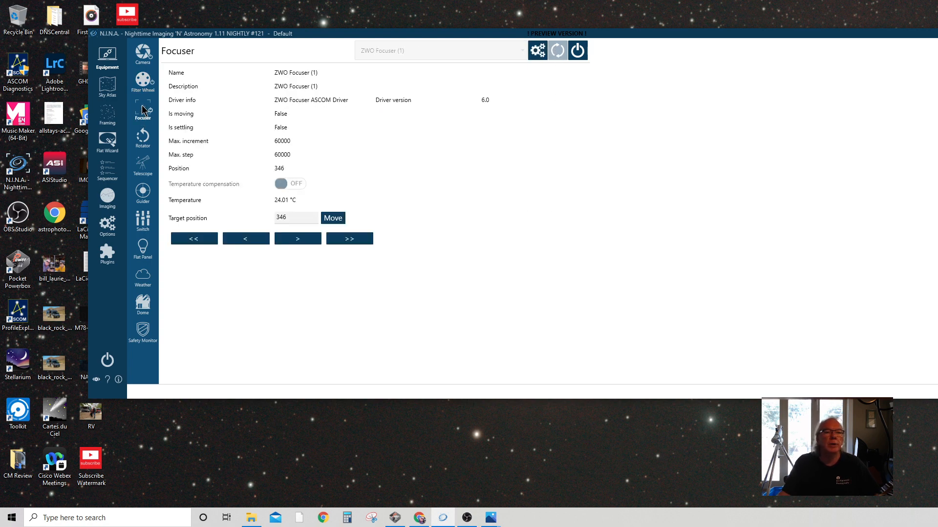
mouse_move(323, 97)
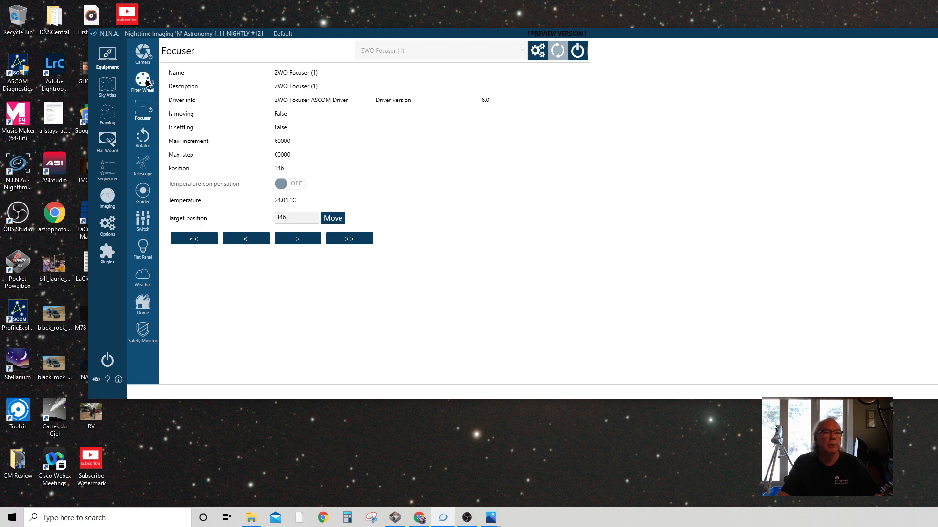
click(142, 83)
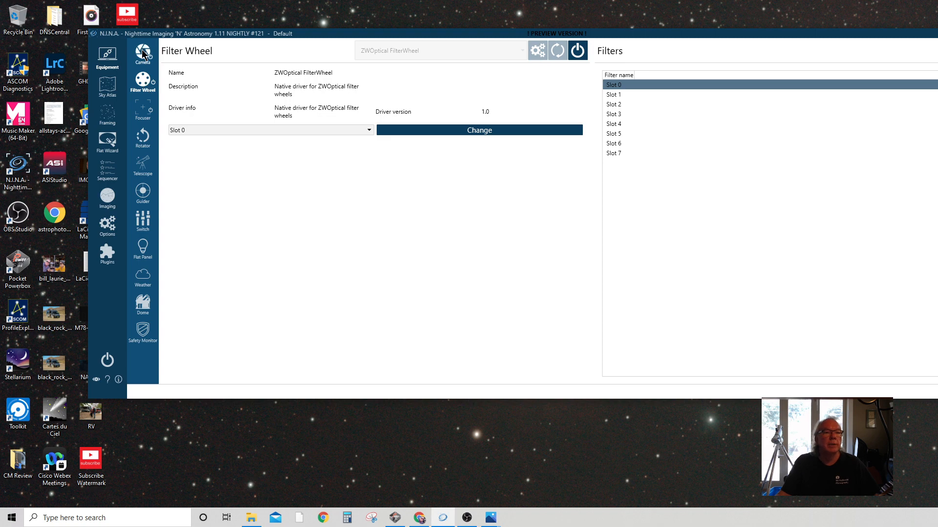
click(143, 54)
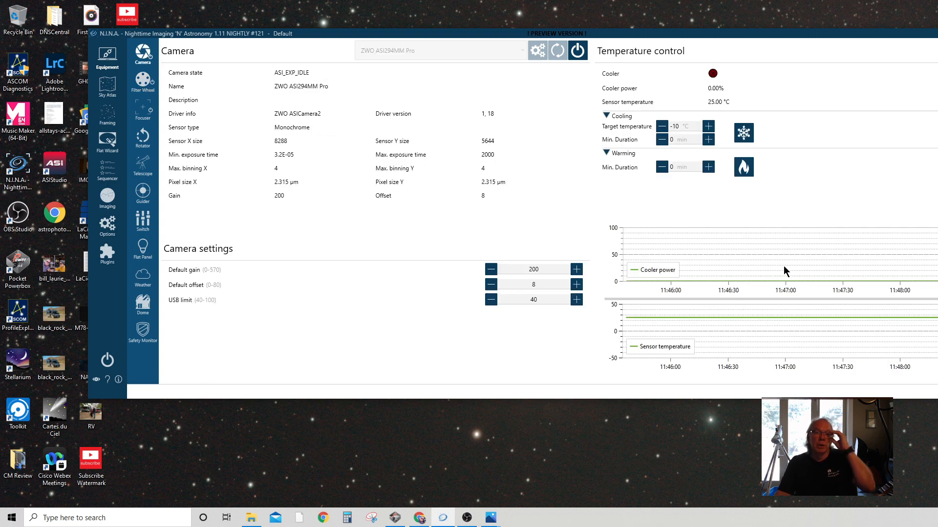
mouse_move(544, 219)
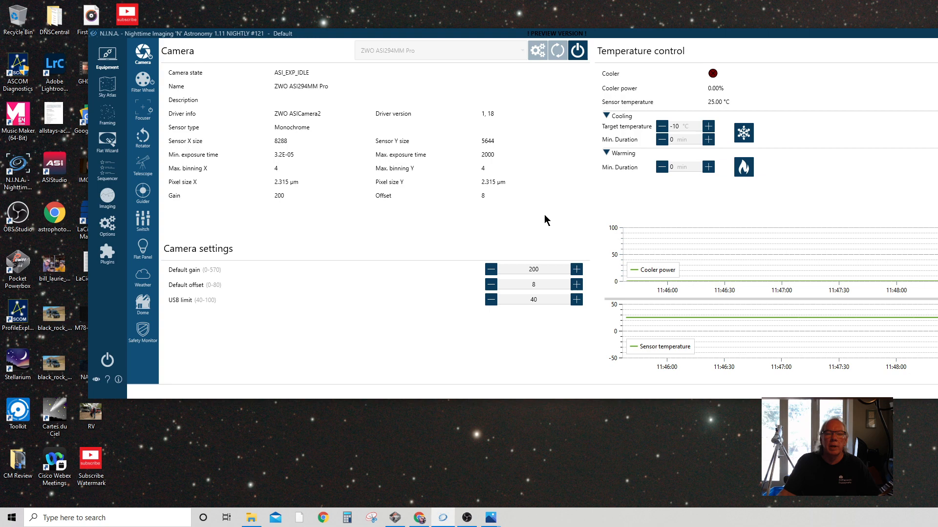
mouse_move(577, 37)
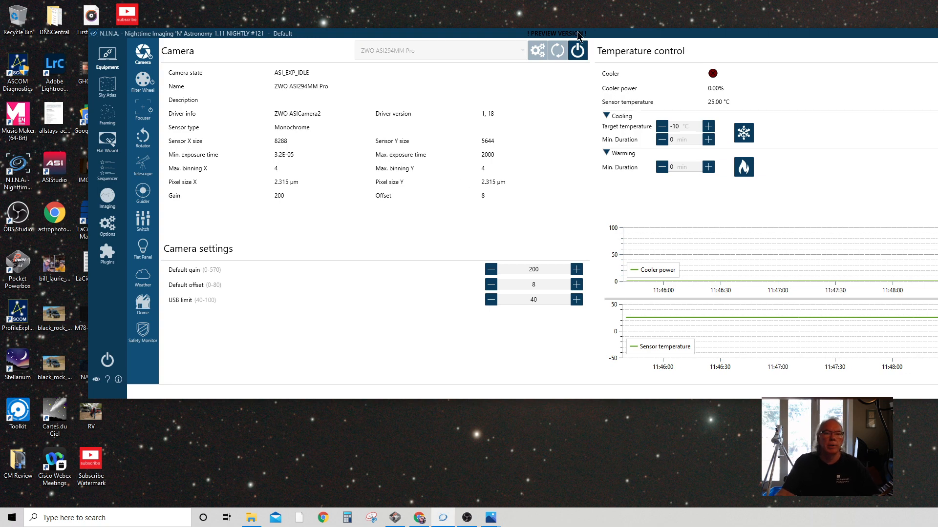
- Disconnect the camera, filter wheel and focuser, confirming each Disconnect prompt
click(577, 50)
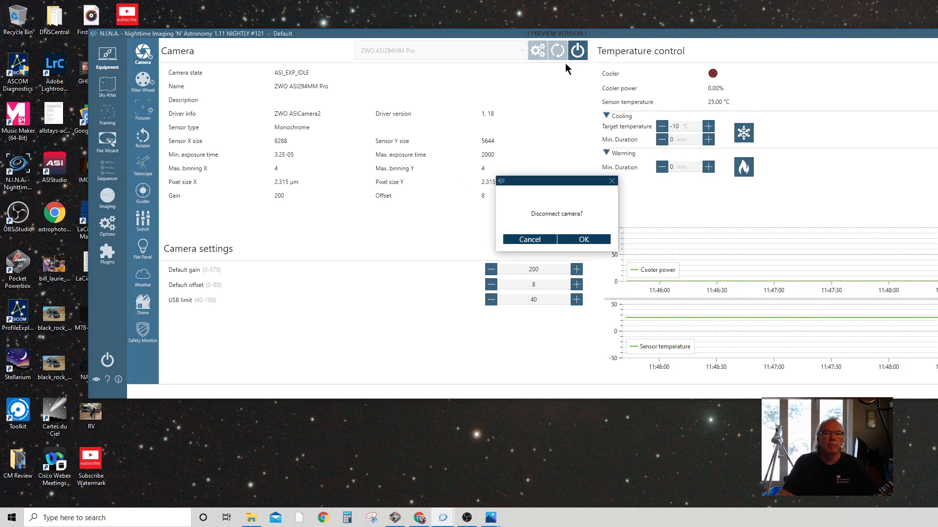
click(583, 240)
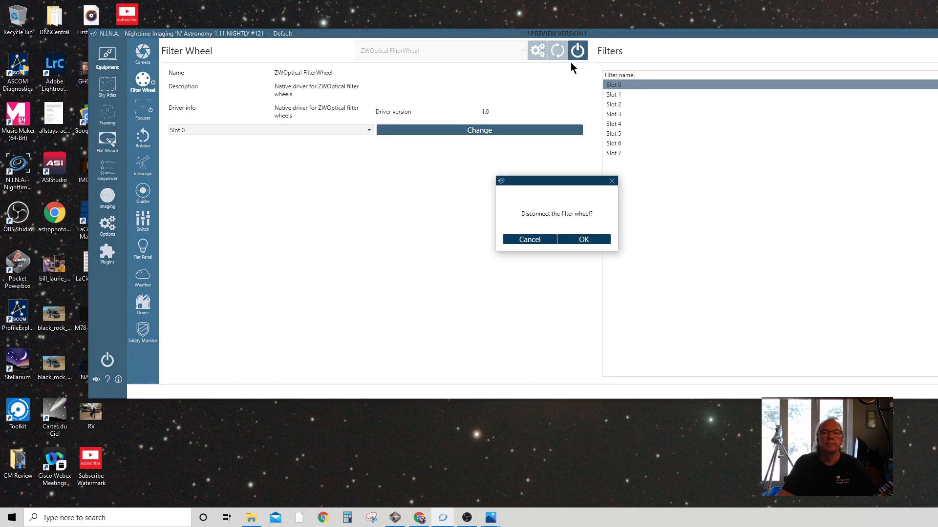
click(583, 239)
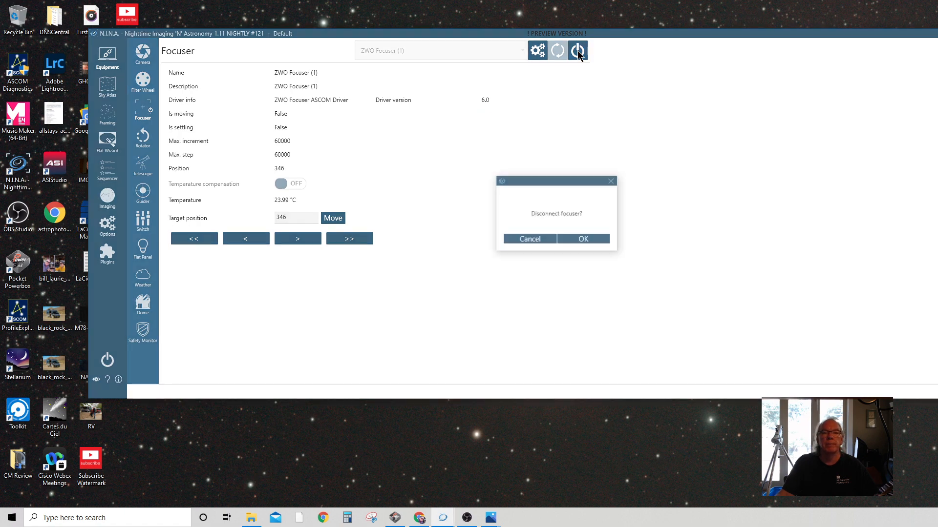
click(583, 238)
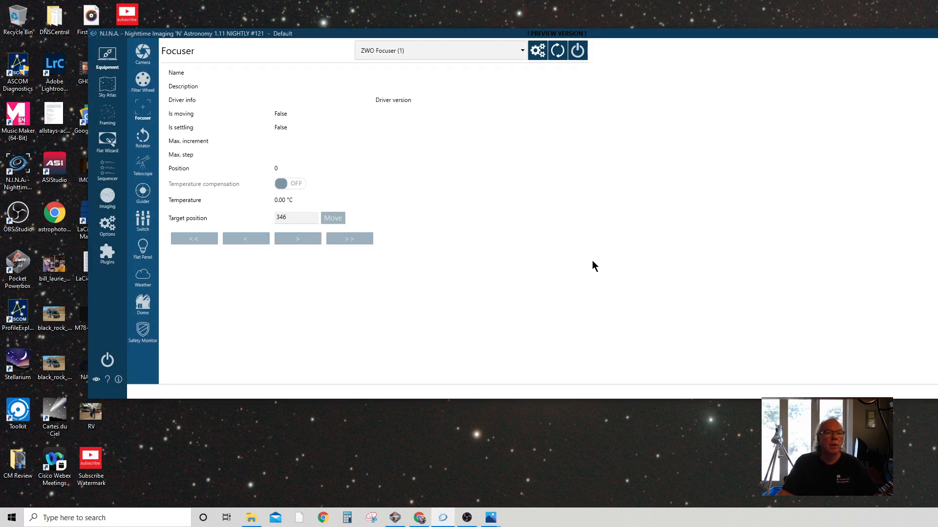
mouse_move(590, 271)
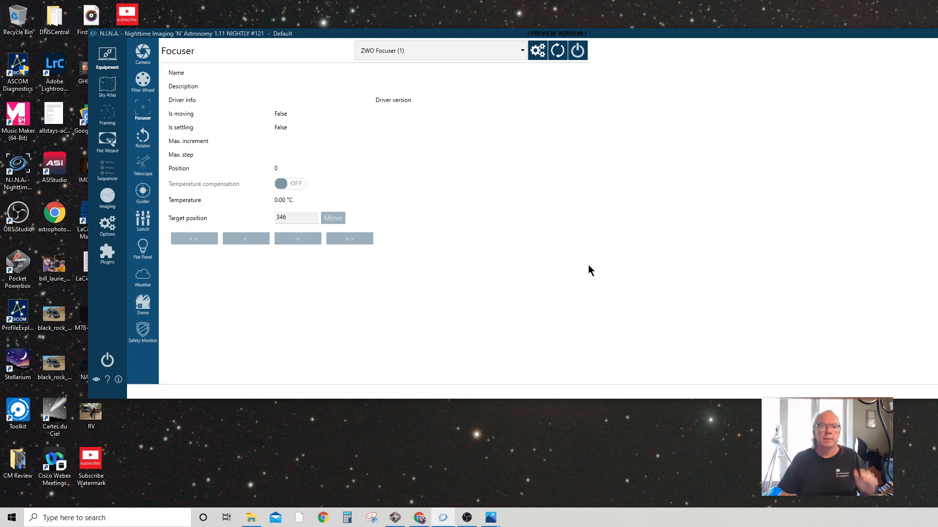
mouse_move(702, 302)
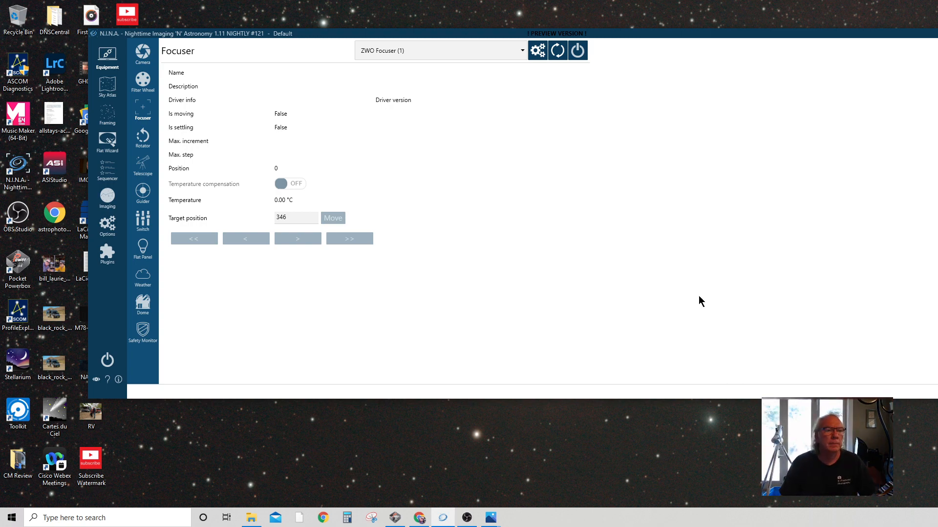
- Show the now-disconnected ZWO ASI294MM Pro camera's equipment page
click(142, 54)
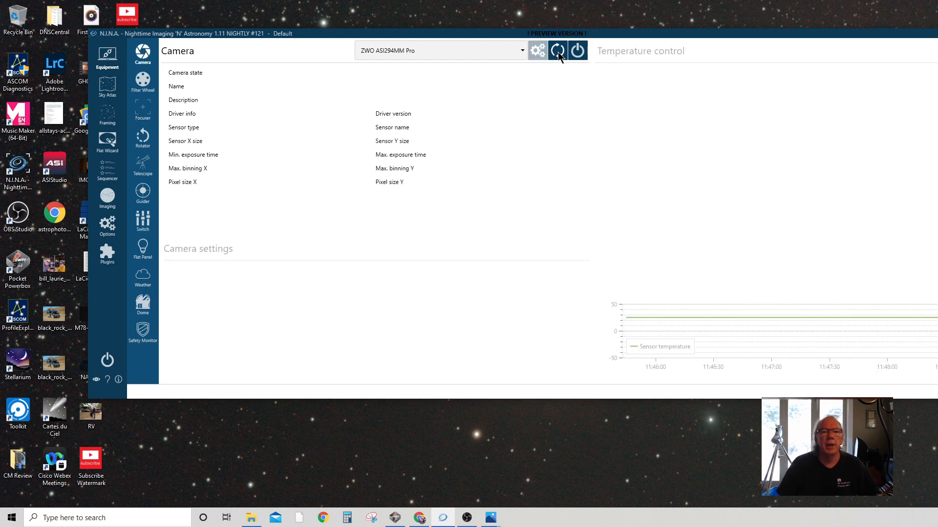
mouse_move(641, 191)
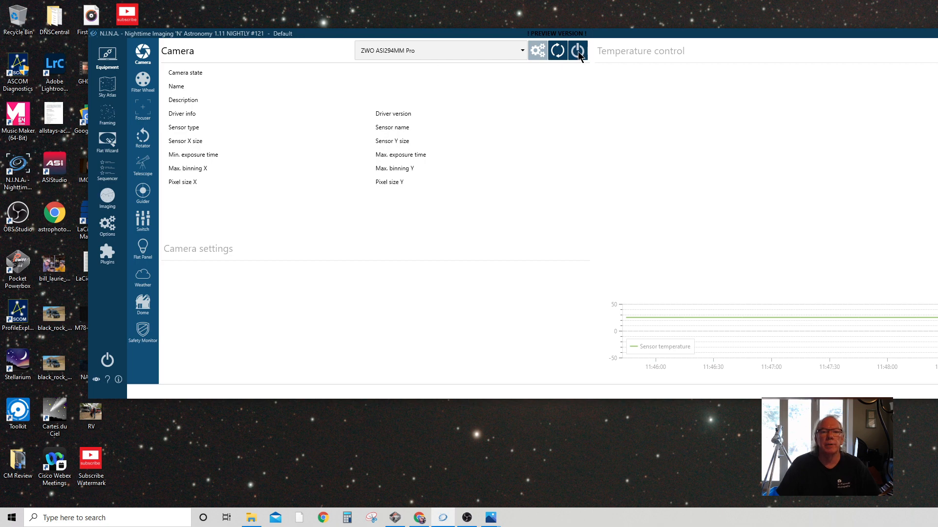
- Reconnect the ZWO ASI294MM Pro camera from the Camera panel and wait for it to go idle
click(577, 50)
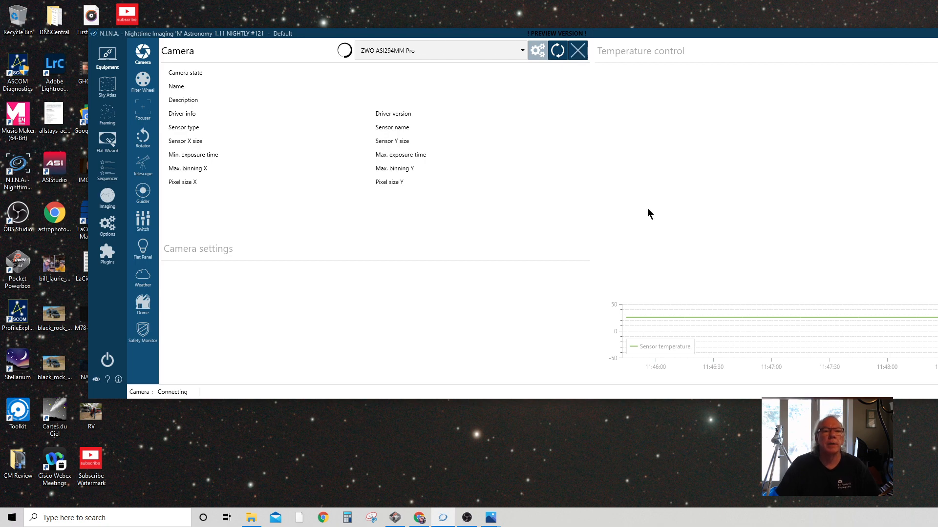
click(576, 50)
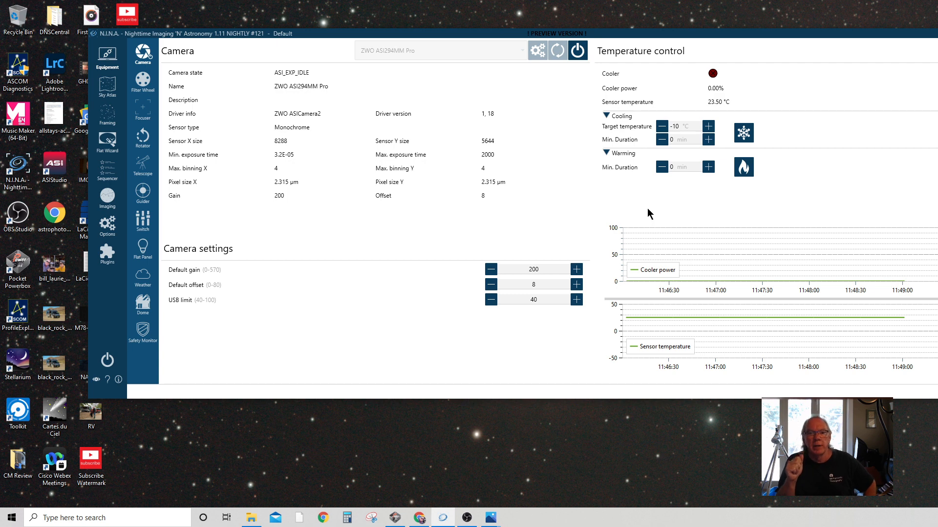
mouse_move(612, 200)
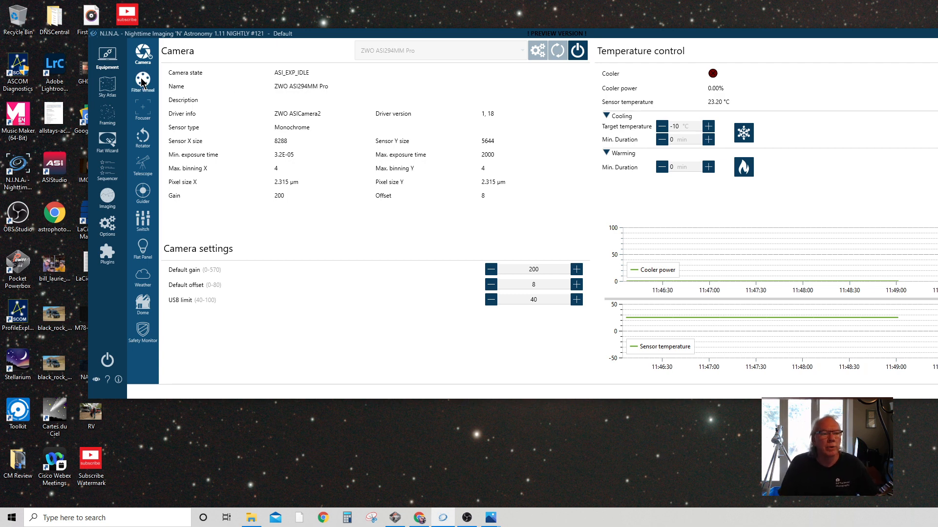
- Choose ZWO FilterWheel (1) as the filter wheel device
click(143, 84)
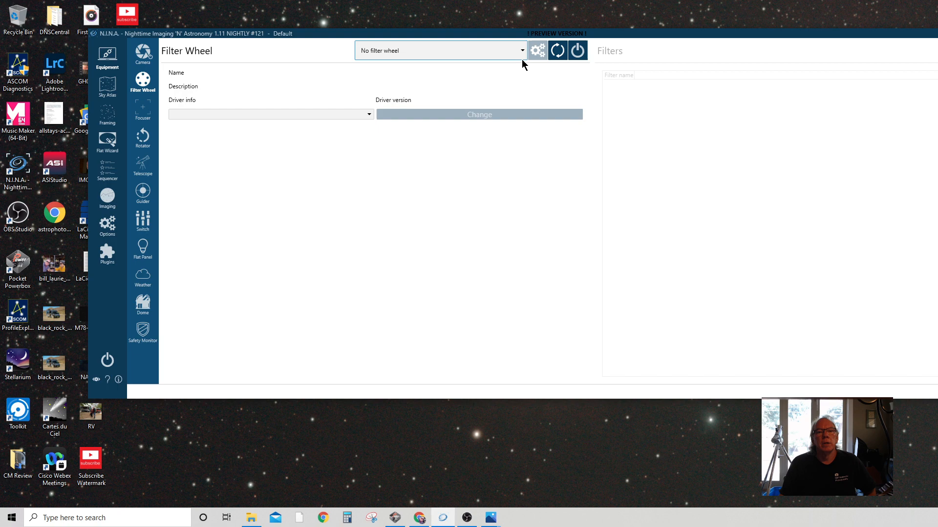
click(522, 49)
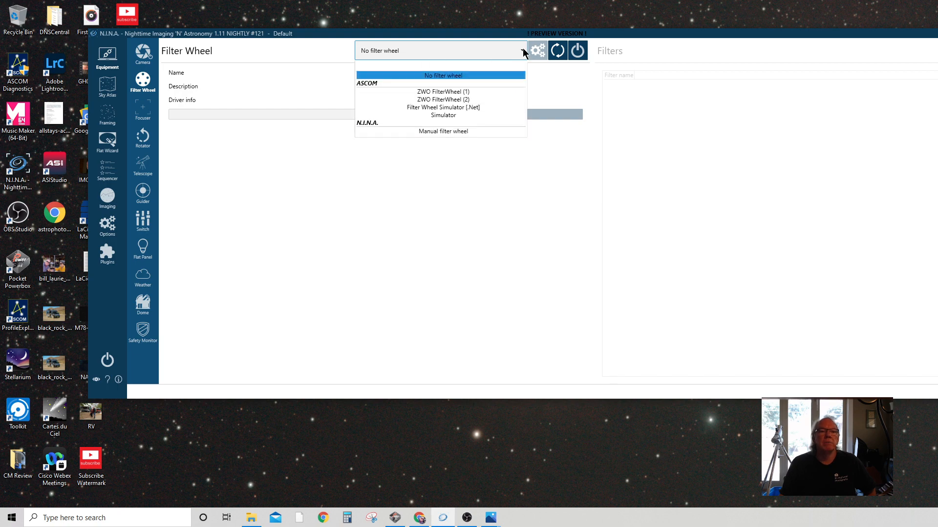
click(442, 92)
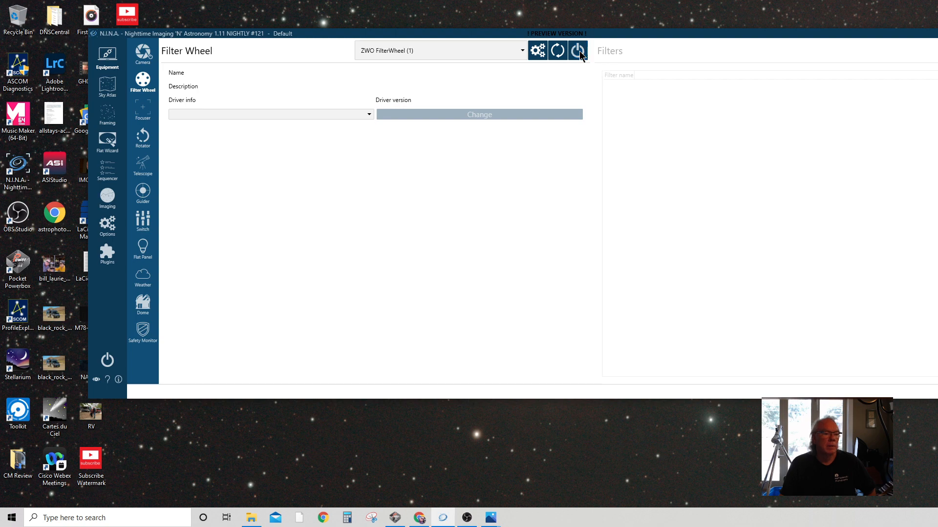
mouse_move(775, 236)
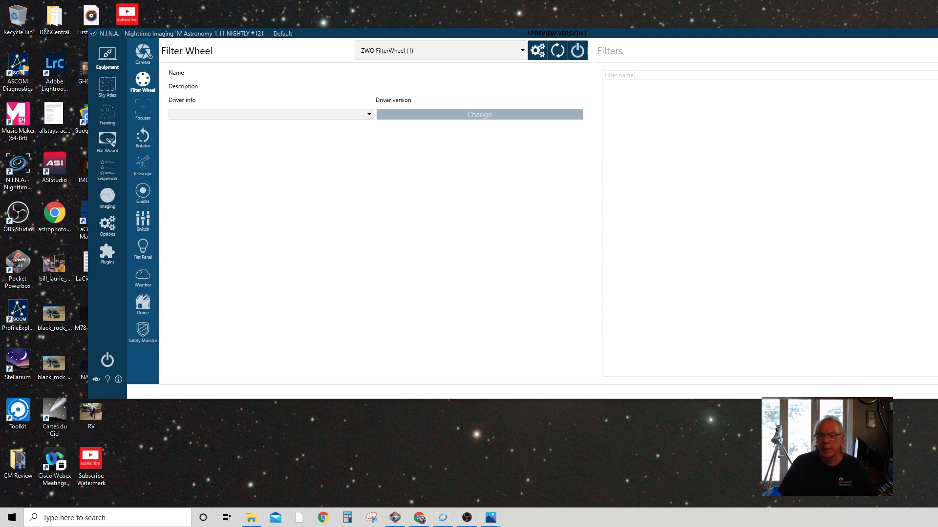
mouse_move(545, 78)
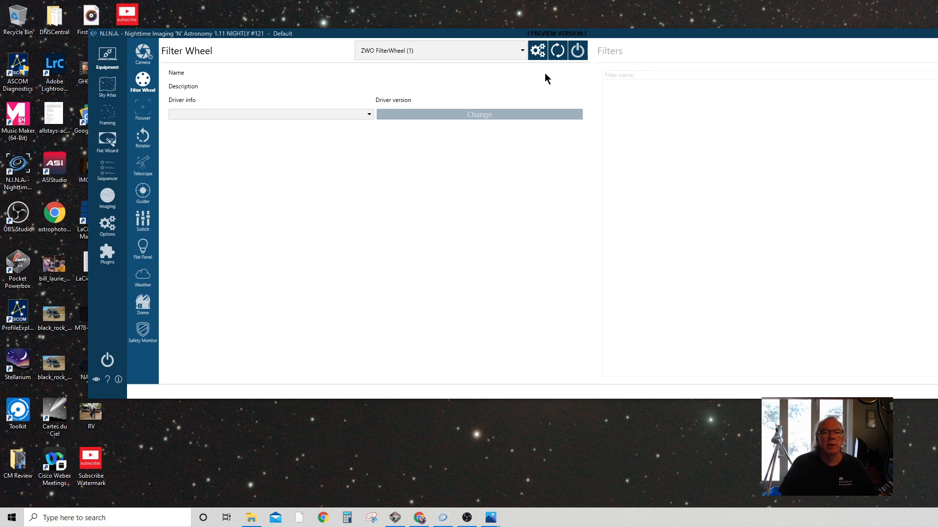
mouse_move(594, 67)
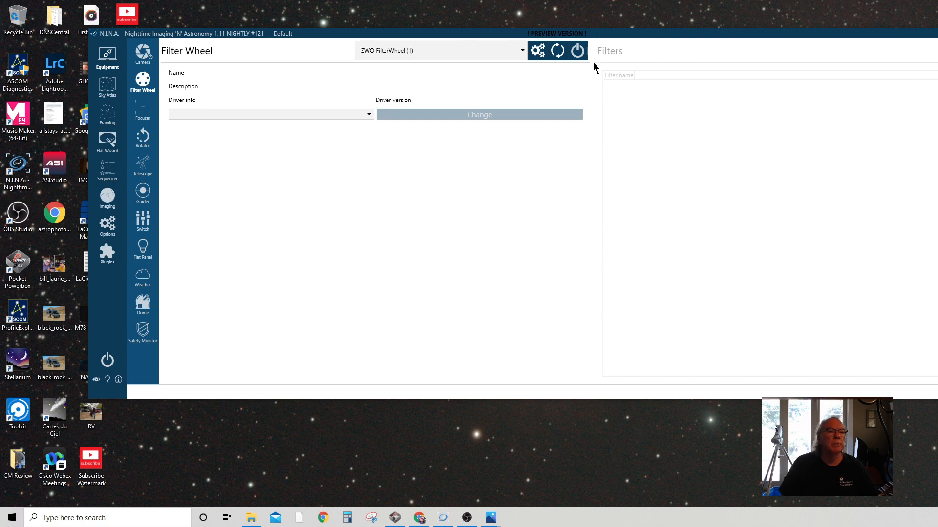
mouse_move(142, 110)
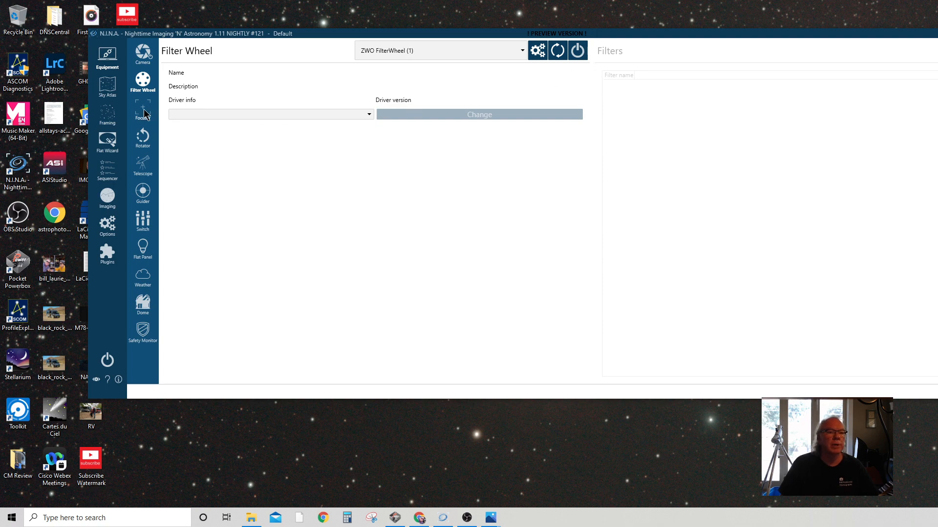
- Change the filter wheel device to ZWO FilterWheel (2), leaving it unconnected
click(522, 49)
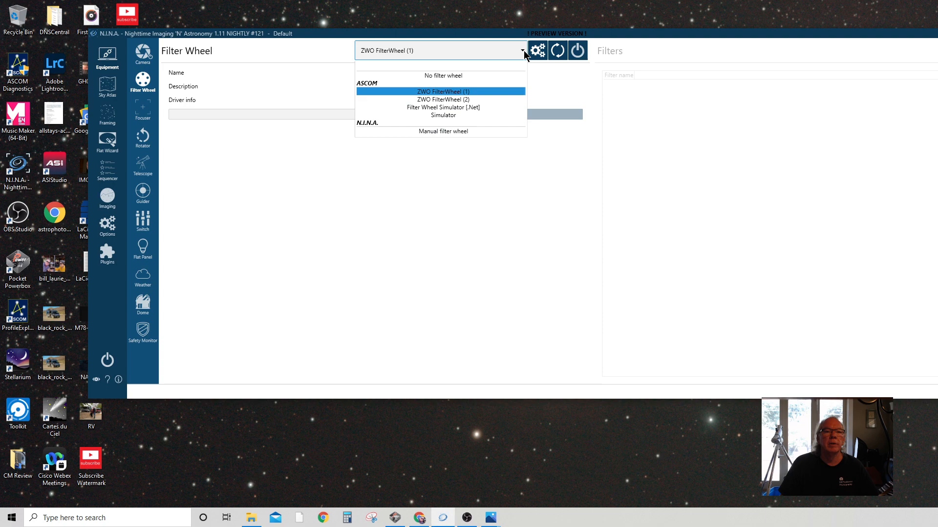
click(443, 100)
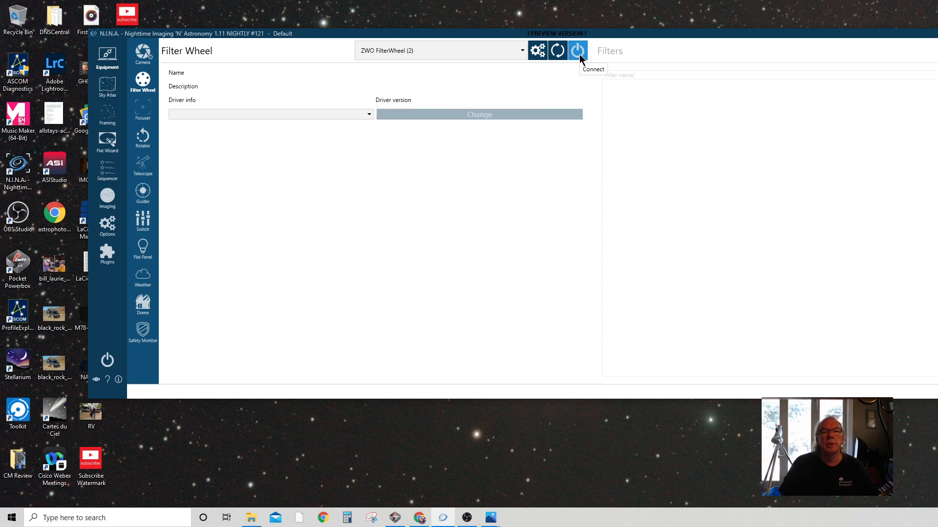
mouse_move(665, 249)
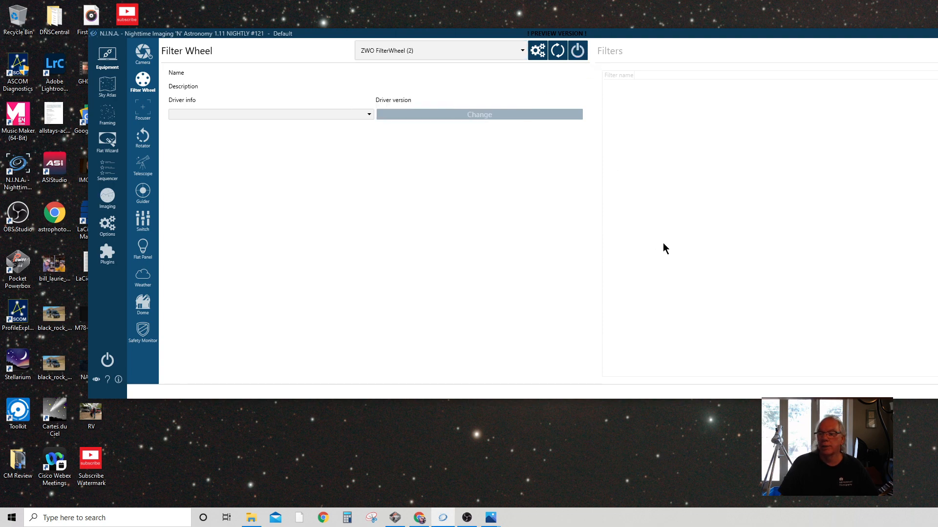
click(143, 109)
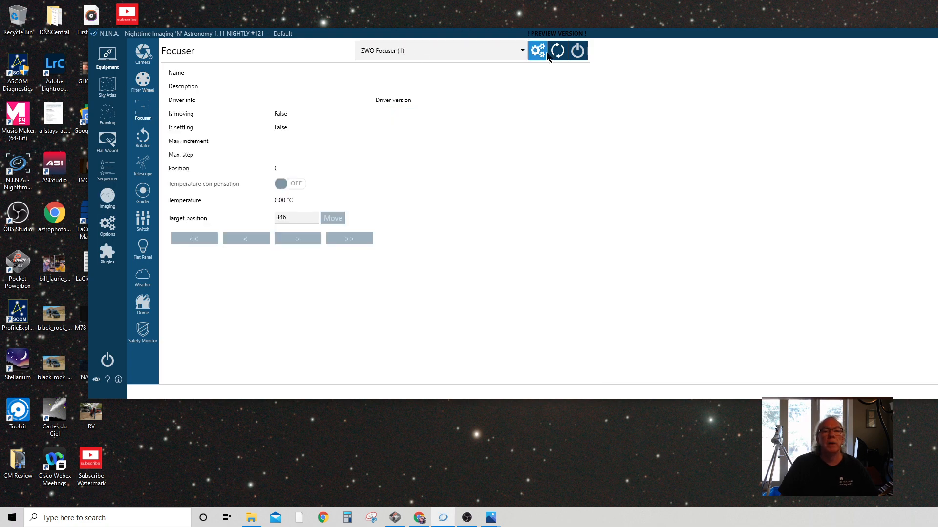
mouse_move(530, 83)
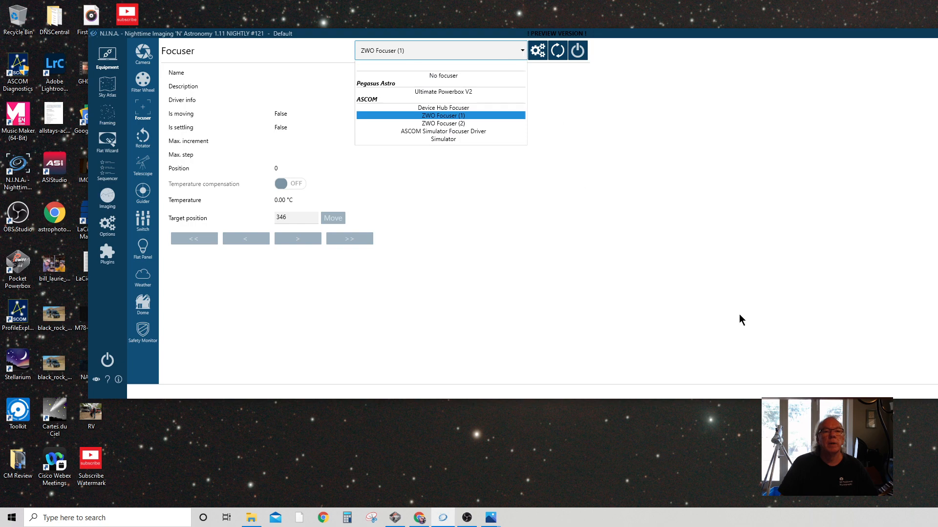
mouse_move(448, 118)
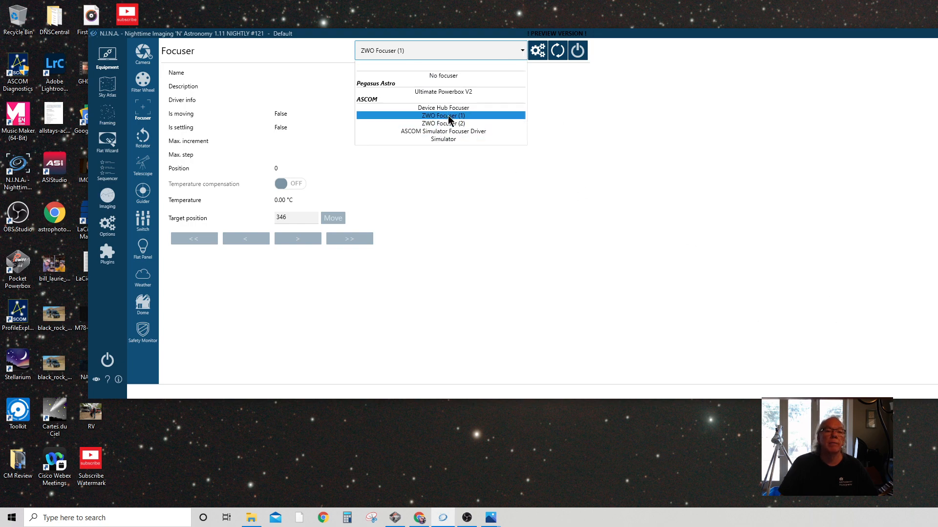
- Choose ZWO Focuser (2) as the focuser device, leaving it unconnected
click(443, 115)
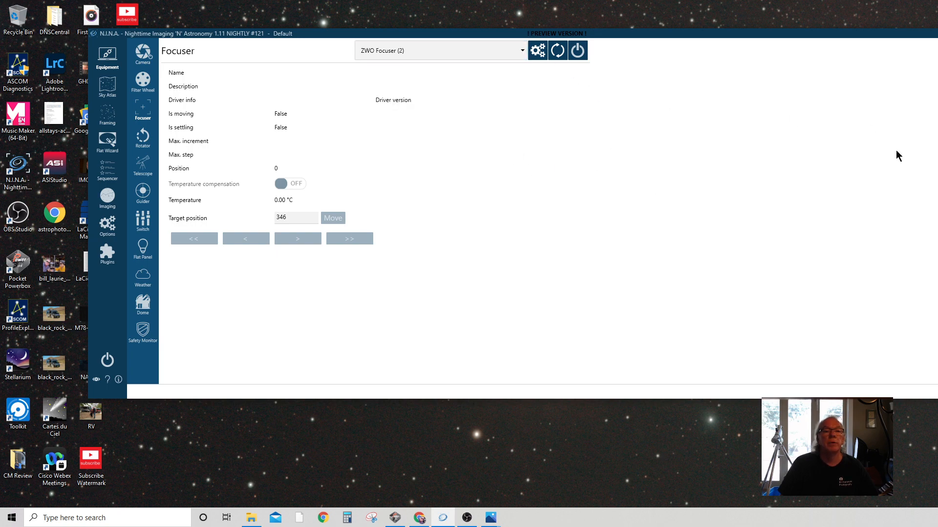
mouse_move(756, 178)
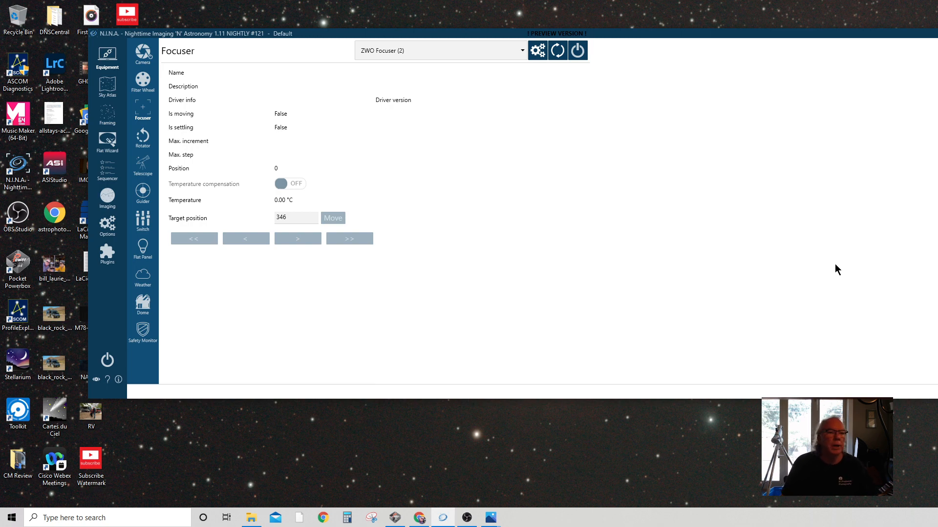
- Disconnect the ZWO ASI294MM Pro camera and confirm the Disconnect camera? prompt
click(143, 56)
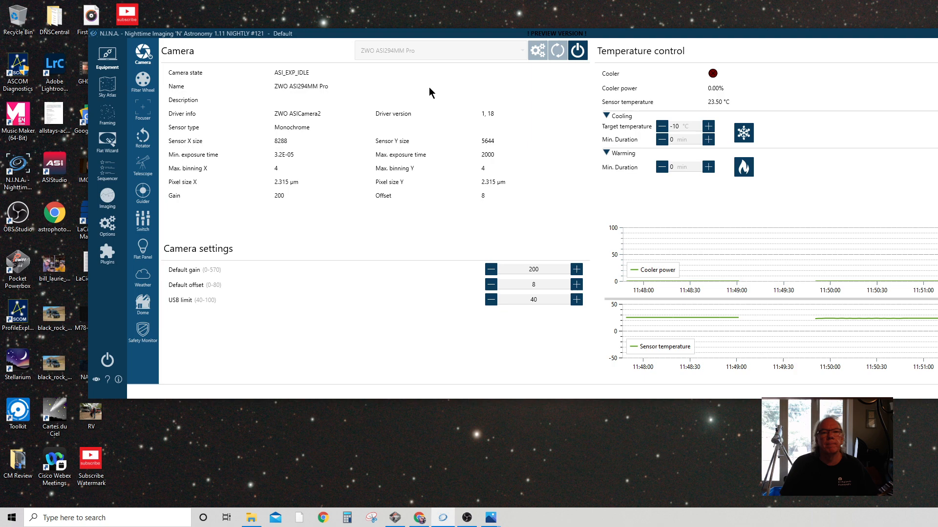
click(577, 50)
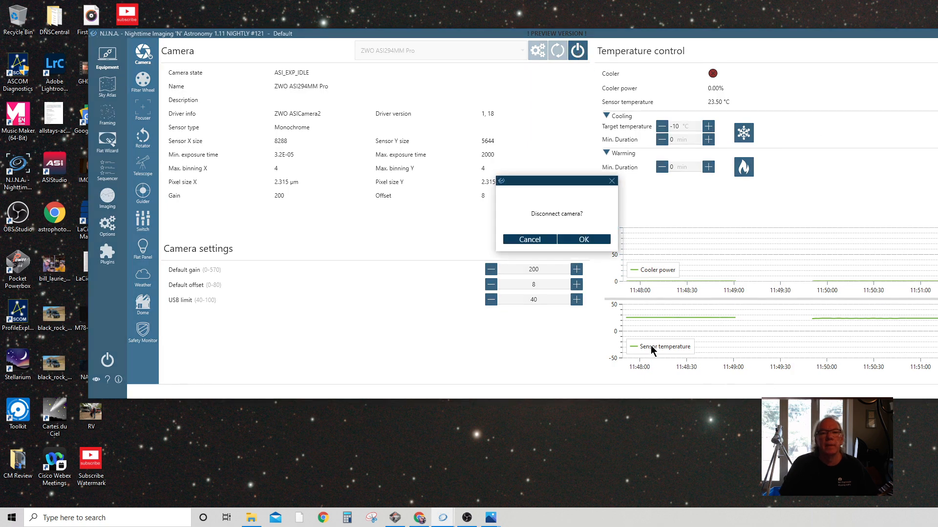
click(583, 239)
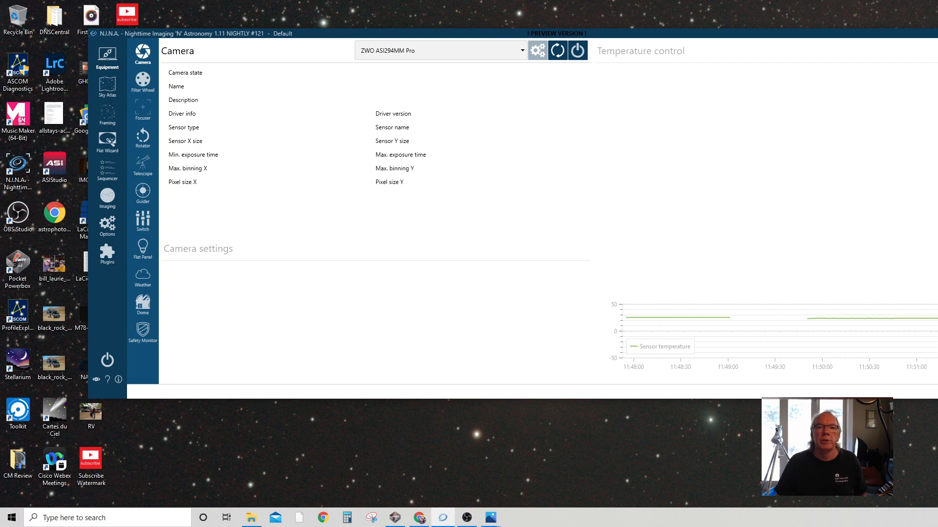
mouse_move(856, 255)
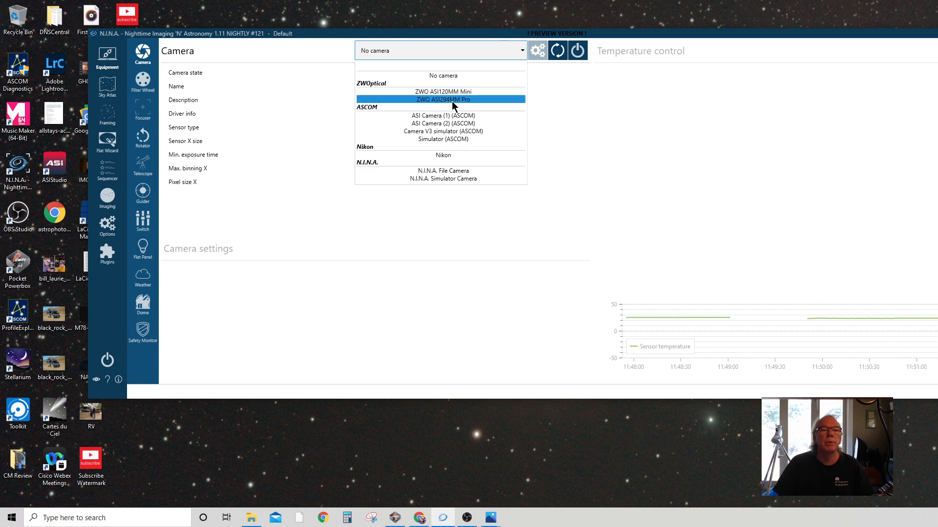
- Connect the ZWO ASI294MM Pro camera and the ZWOptical FilterWheel, then show the Focuser panel
click(440, 100)
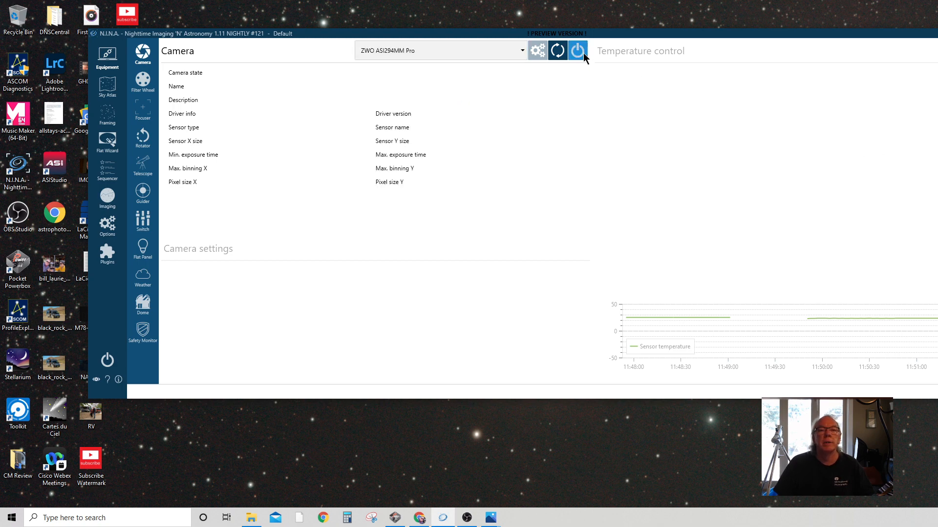
click(576, 50)
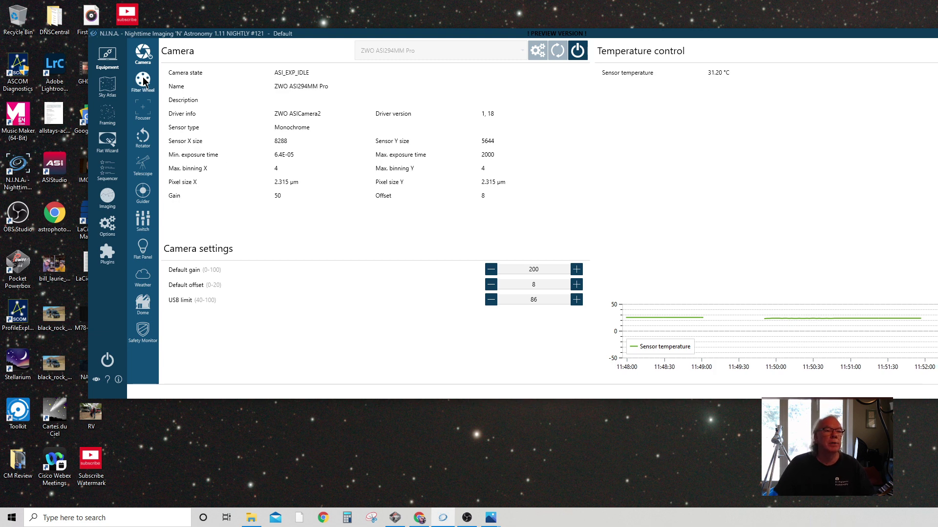
click(142, 79)
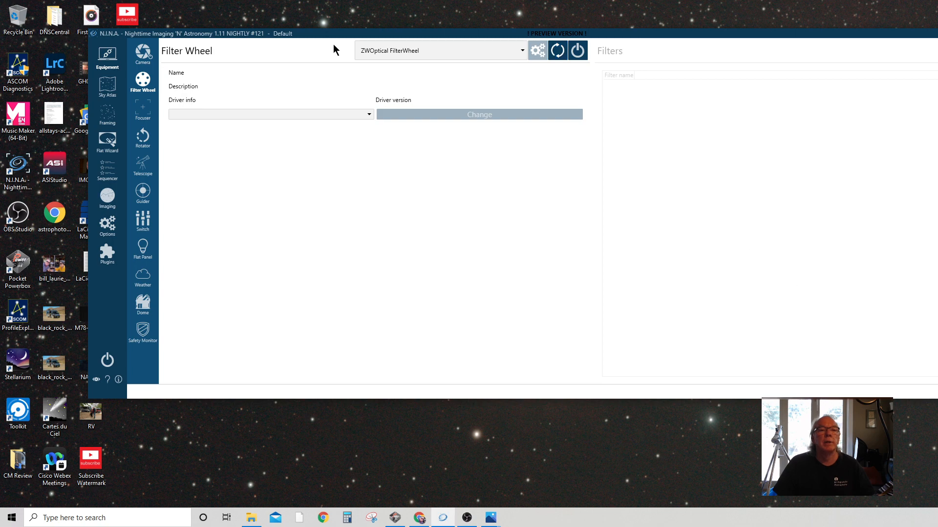
mouse_move(619, 106)
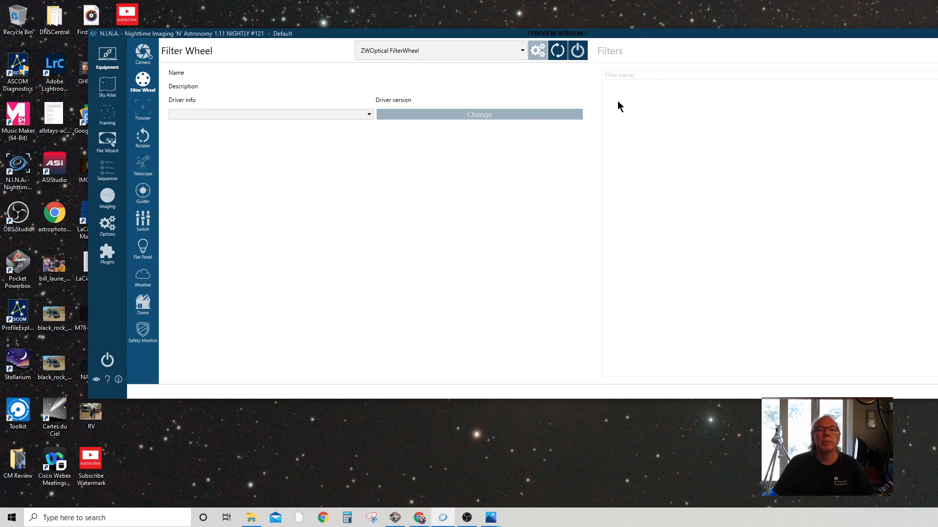
click(576, 50)
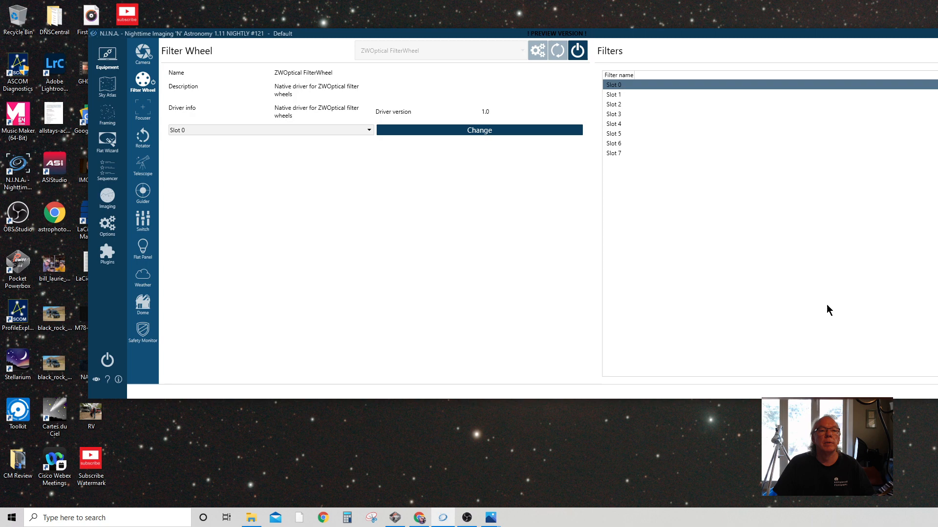
mouse_move(147, 110)
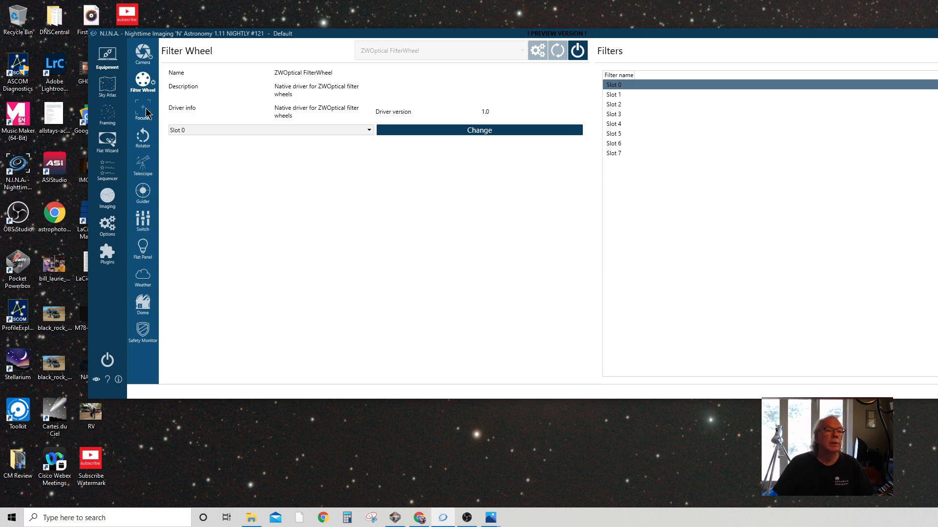
click(143, 110)
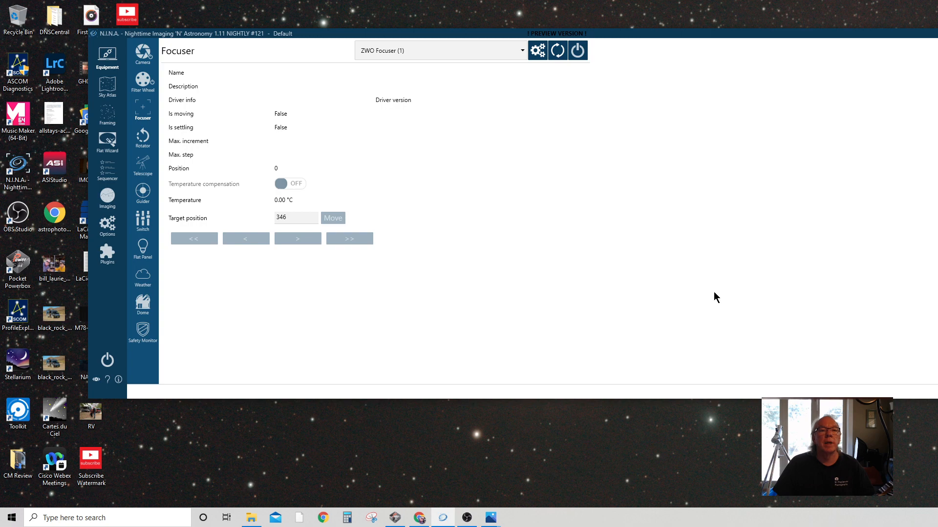
mouse_move(656, 82)
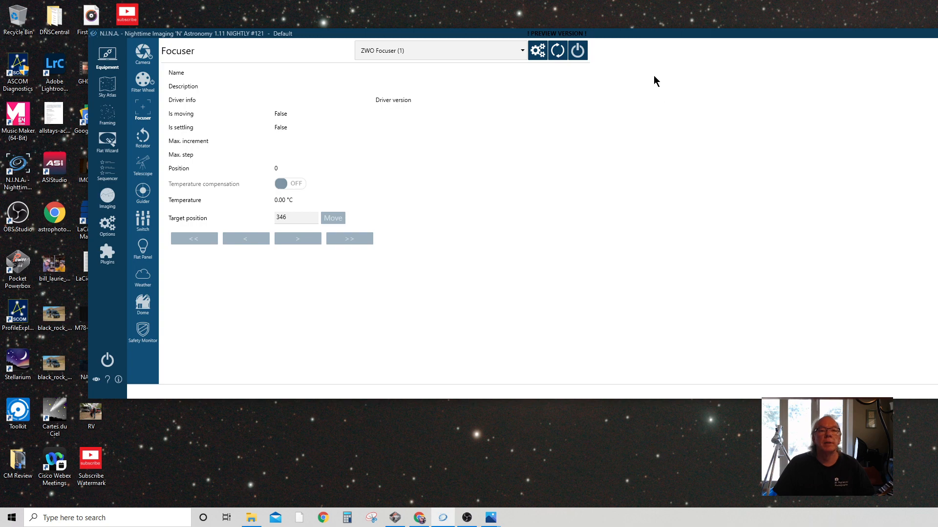
click(576, 50)
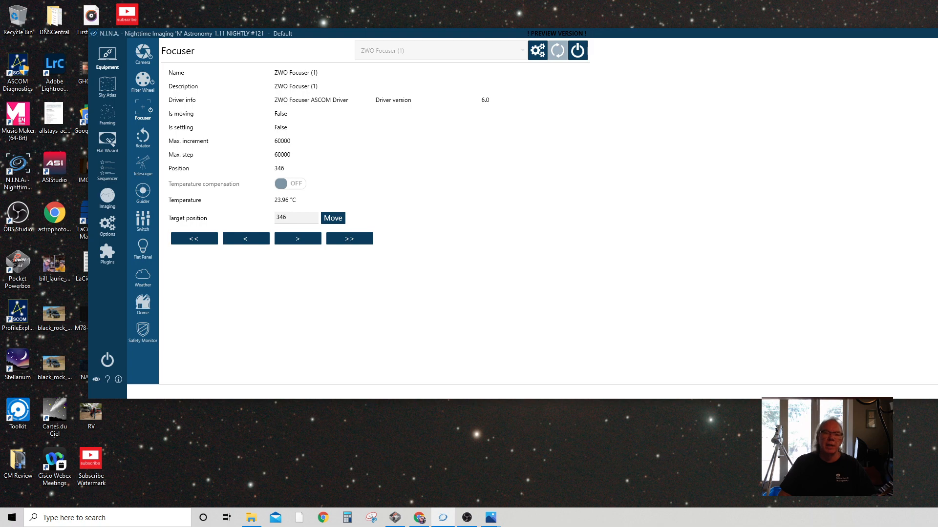
mouse_move(880, 94)
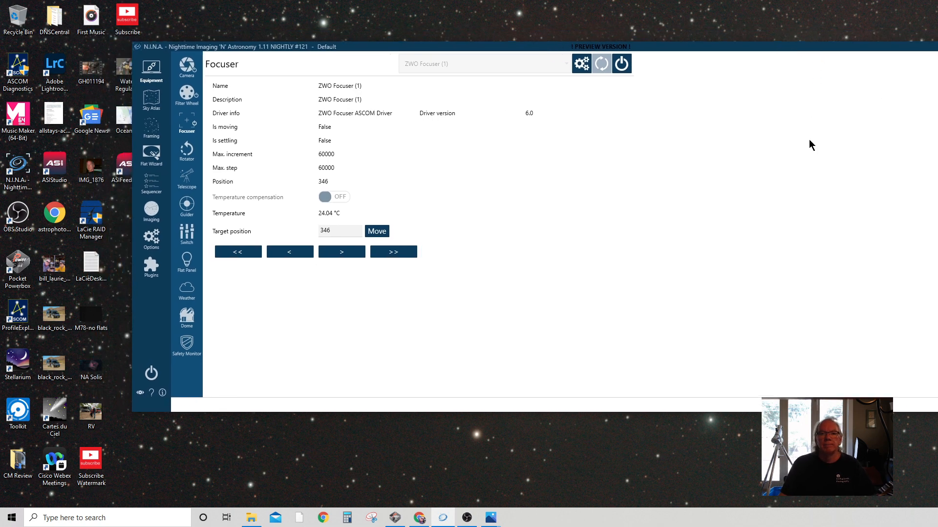
mouse_move(800, 253)
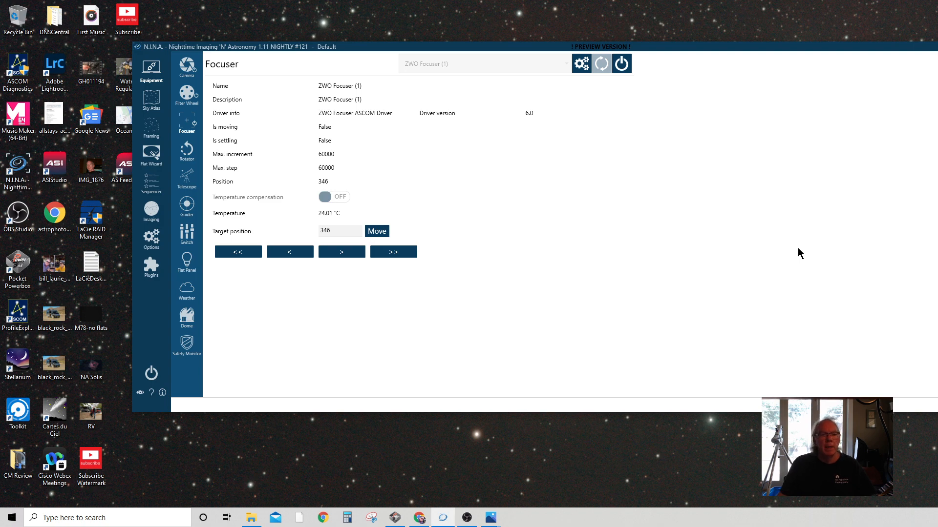
mouse_move(807, 273)
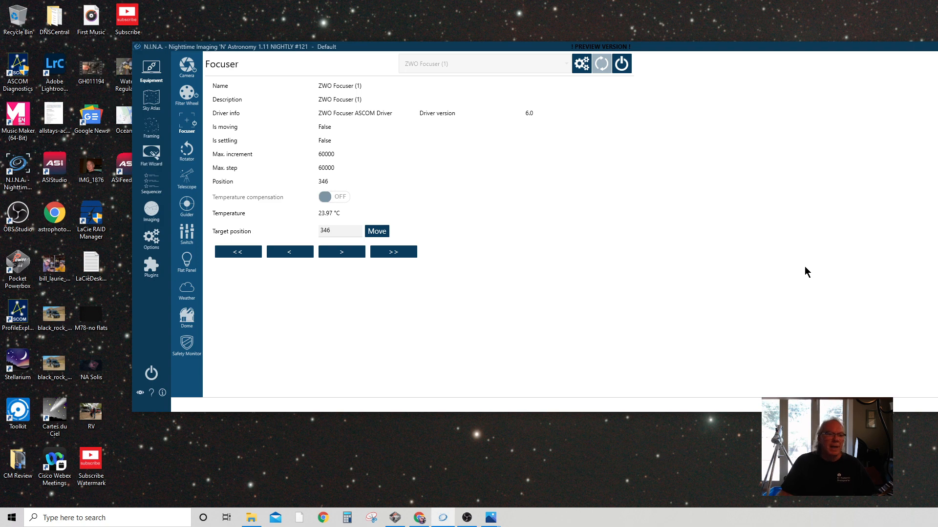
mouse_move(785, 290)
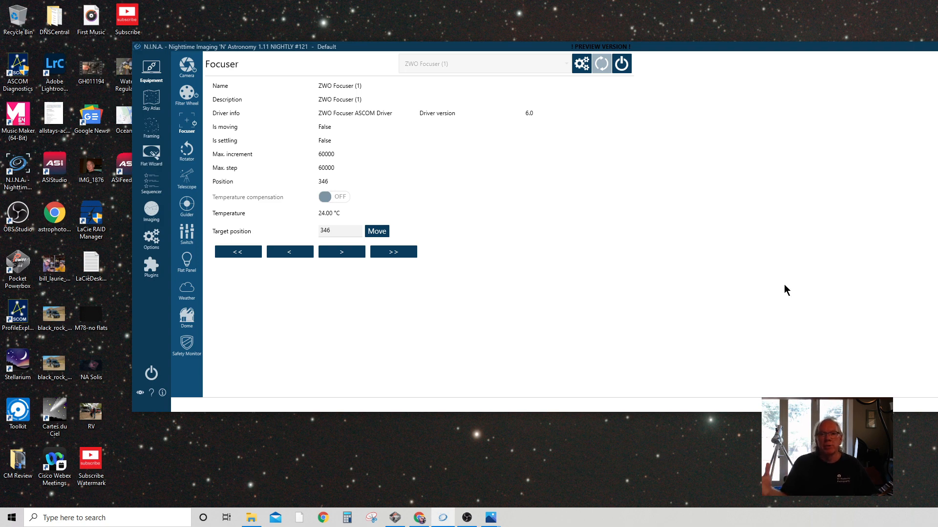